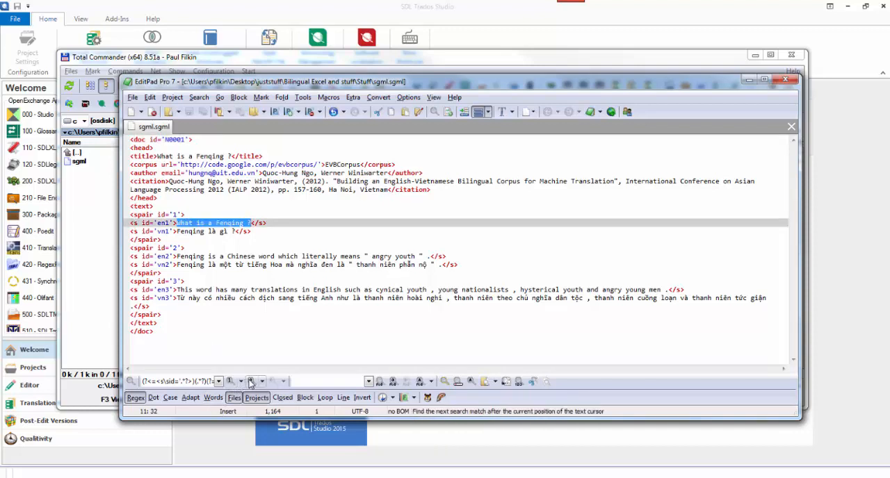
# - Review the English and Vietnamese sentences in sgml.sgml and close the EditPad Pro viewer
pyautogui.click(254, 381)
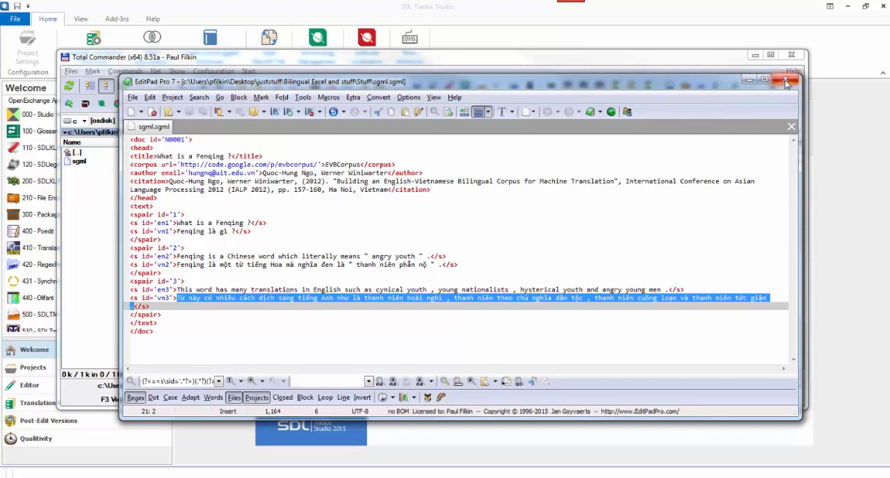
pyautogui.click(790, 80)
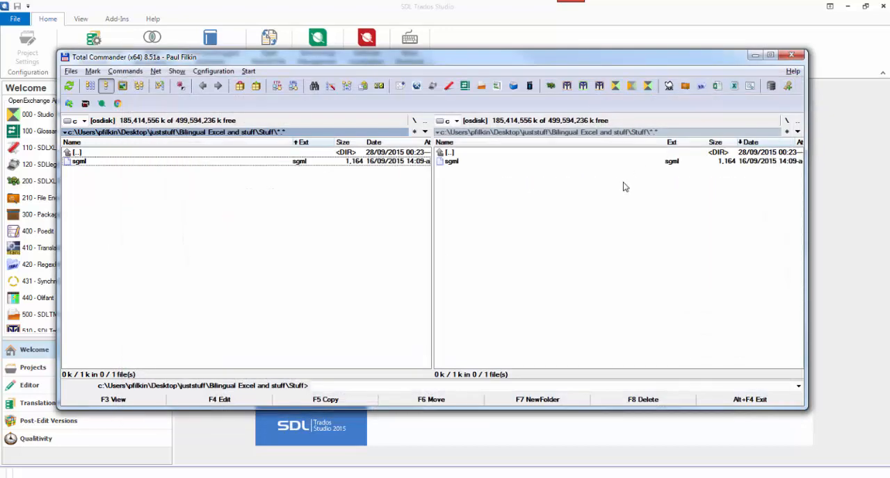
# - Start a new file type in Options > File Types based on the XML (Embedded Content) template
pyautogui.click(789, 56)
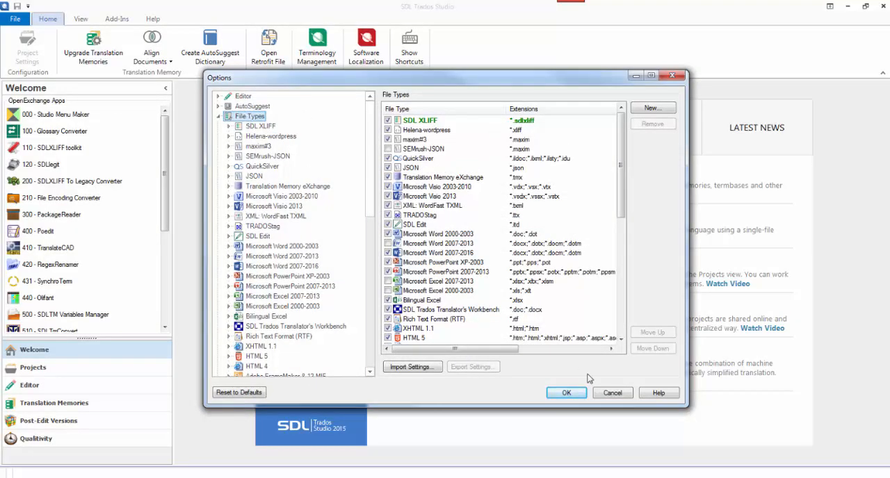
pyautogui.click(566, 393)
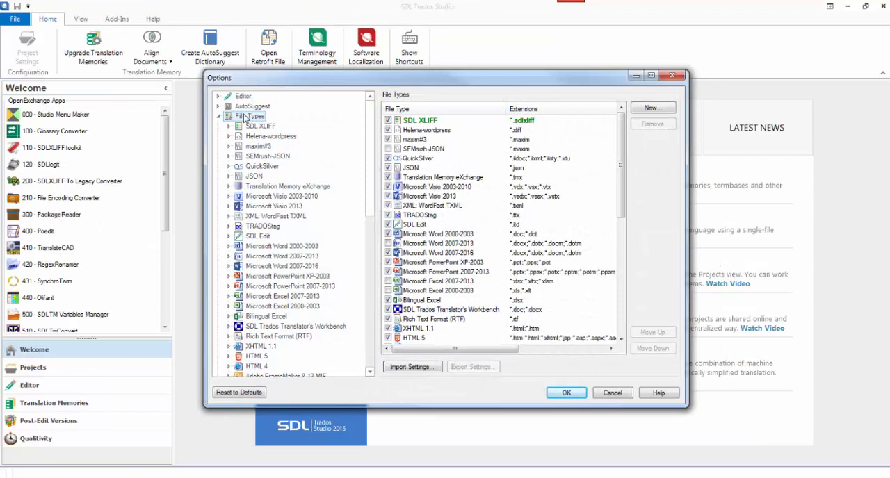
pyautogui.click(650, 109)
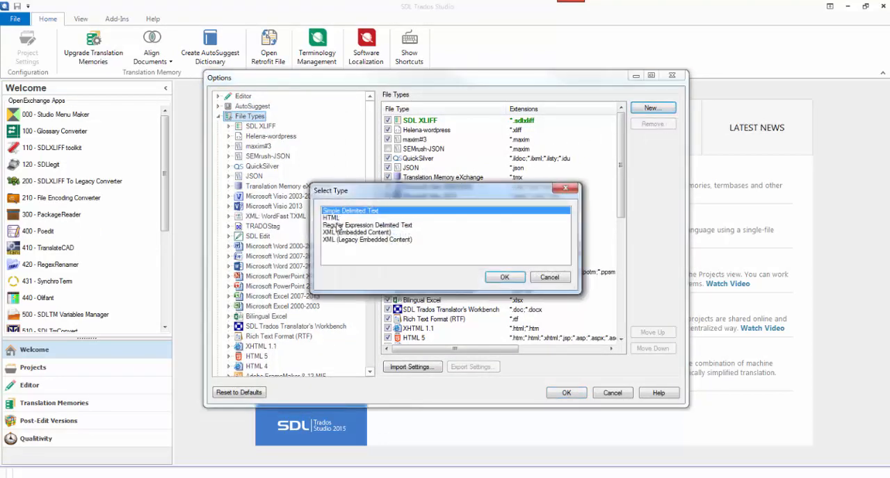
pyautogui.click(362, 232)
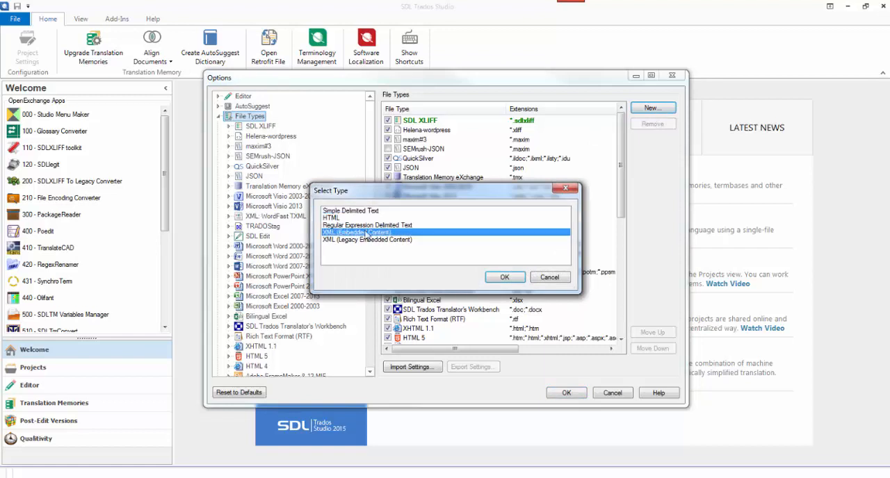
pyautogui.moveTo(406, 240)
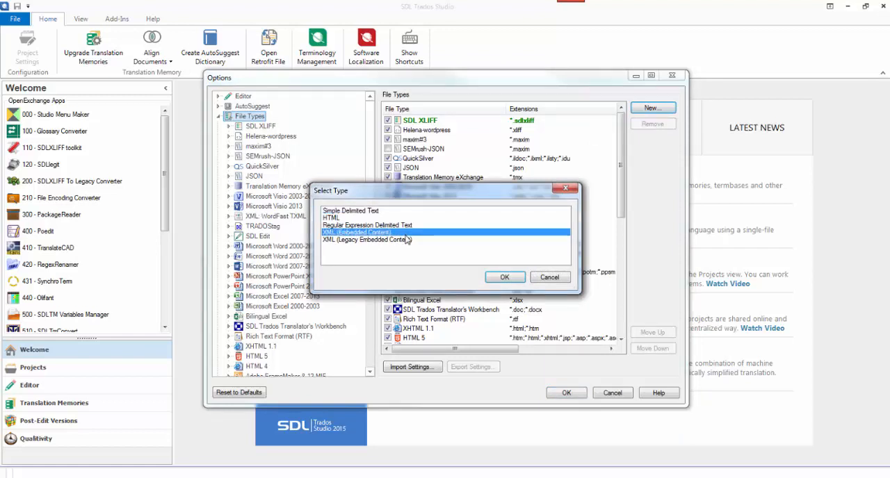
pyautogui.click(505, 277)
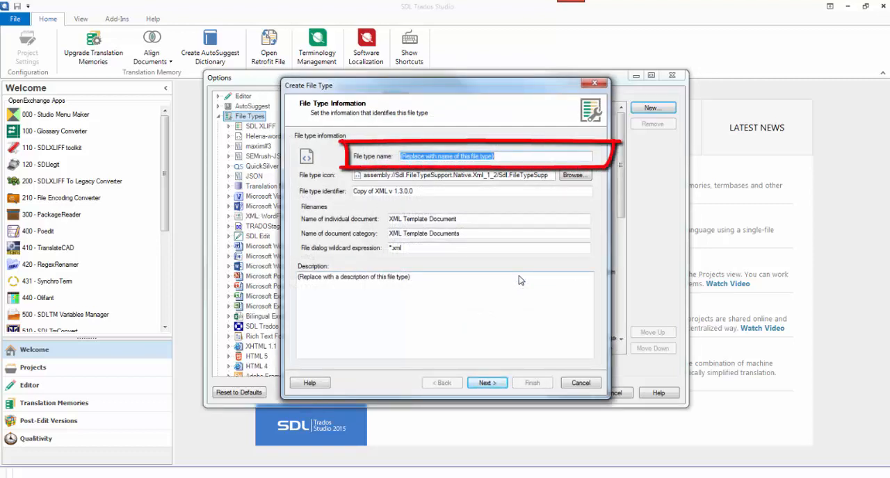
# - Name the new file type 'stuff' with identifier 'stuff'
pyautogui.write('stuff')
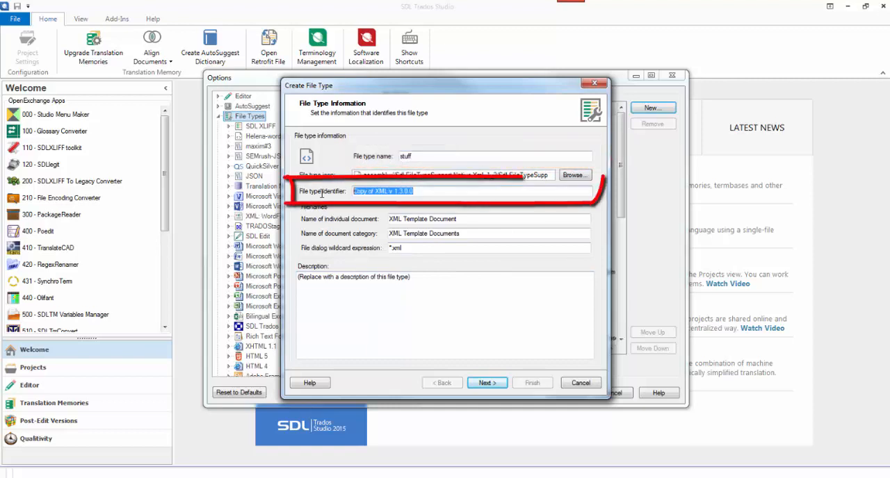
pyautogui.write('stuff')
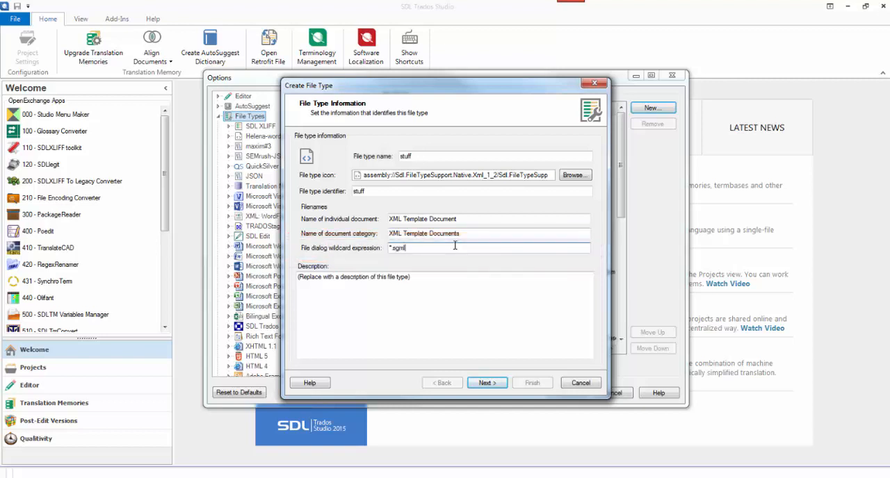
# - Base the file type's settings on sgml.sgml and finish creating the stuff file type
pyautogui.click(486, 383)
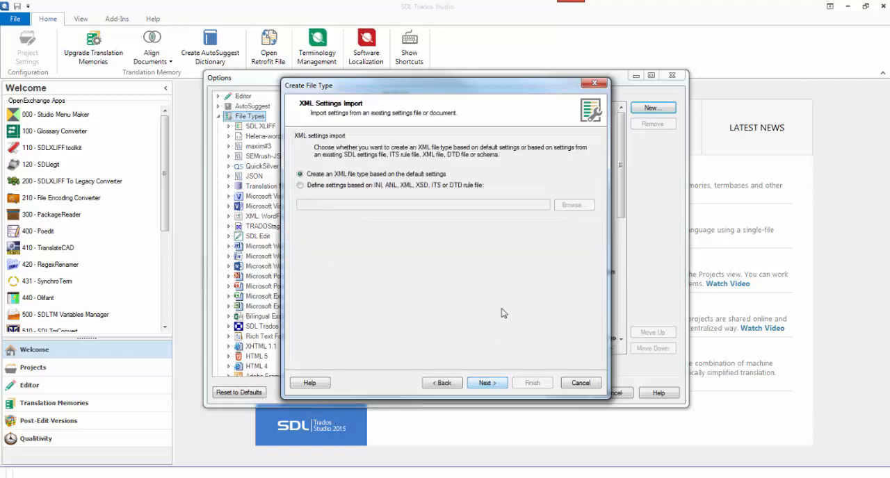
pyautogui.click(299, 185)
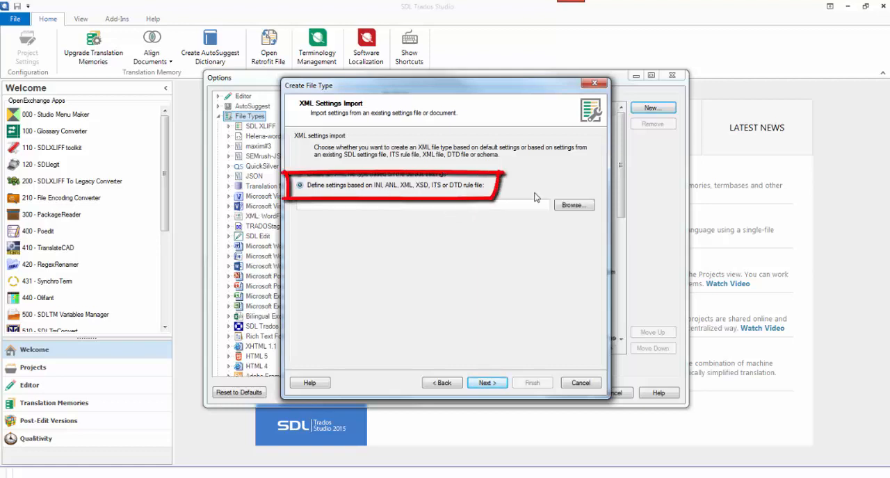
pyautogui.click(573, 204)
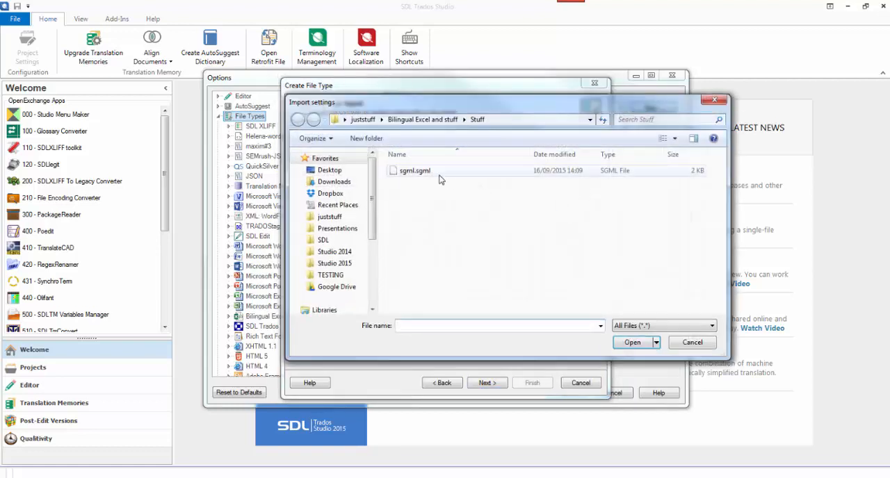
pyautogui.click(632, 342)
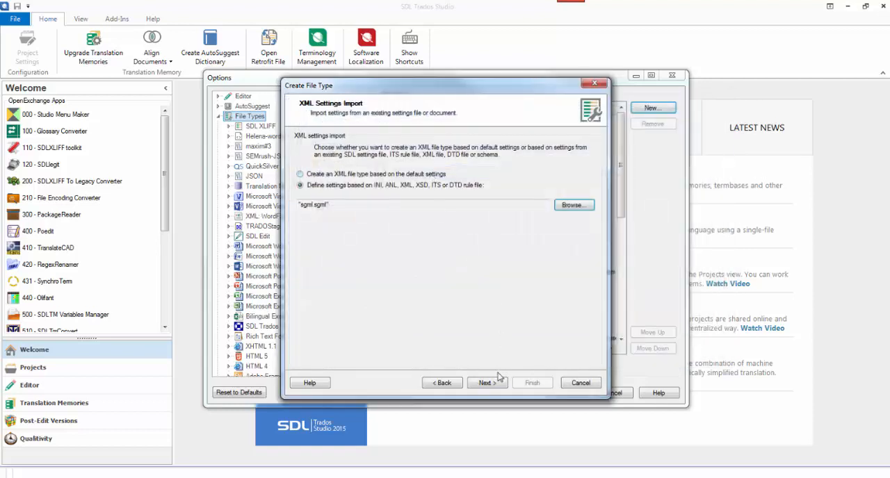
pyautogui.click(487, 383)
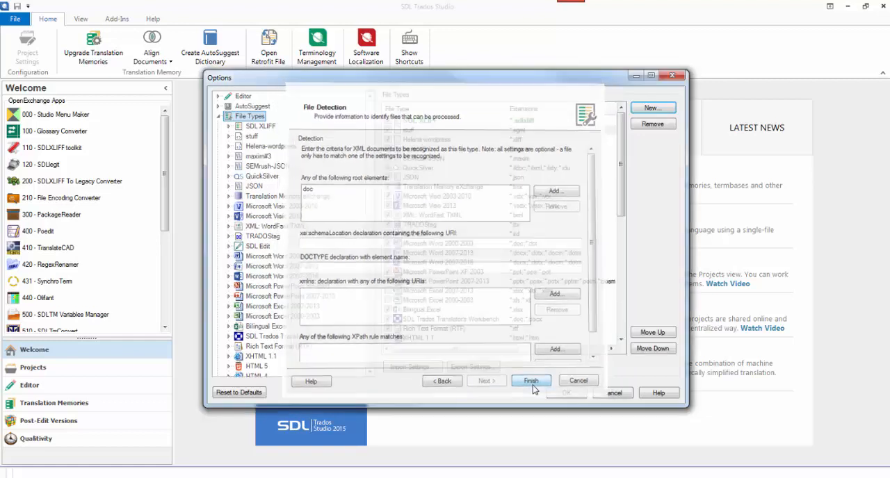
pyautogui.click(531, 381)
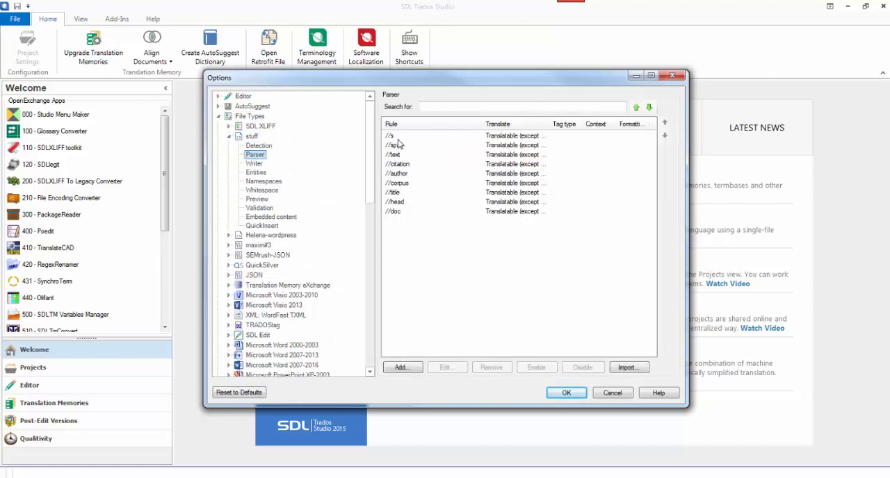
# - Remove all parser rules except //s and make //s Always translatable
pyautogui.click(394, 145)
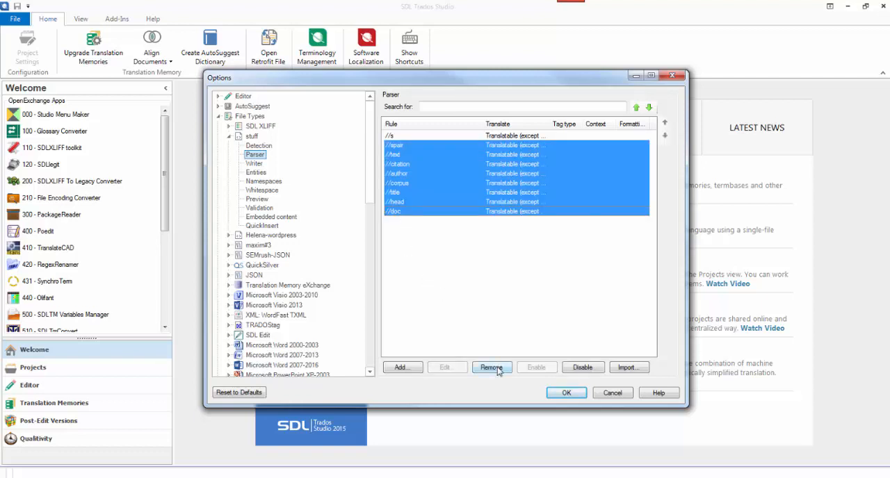
pyautogui.click(493, 367)
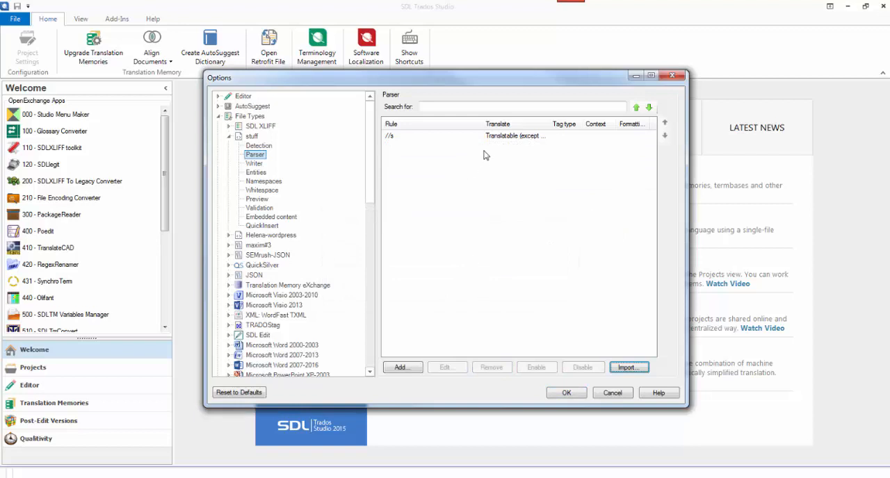
pyautogui.click(445, 367)
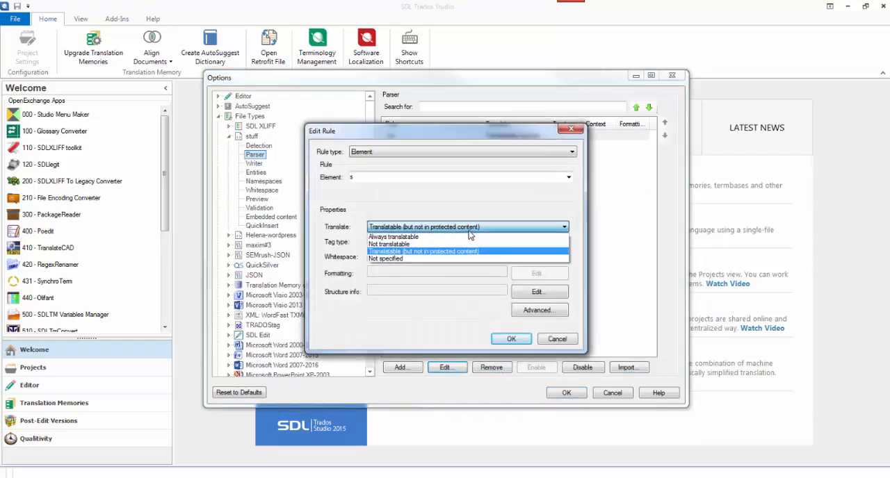
pyautogui.click(510, 339)
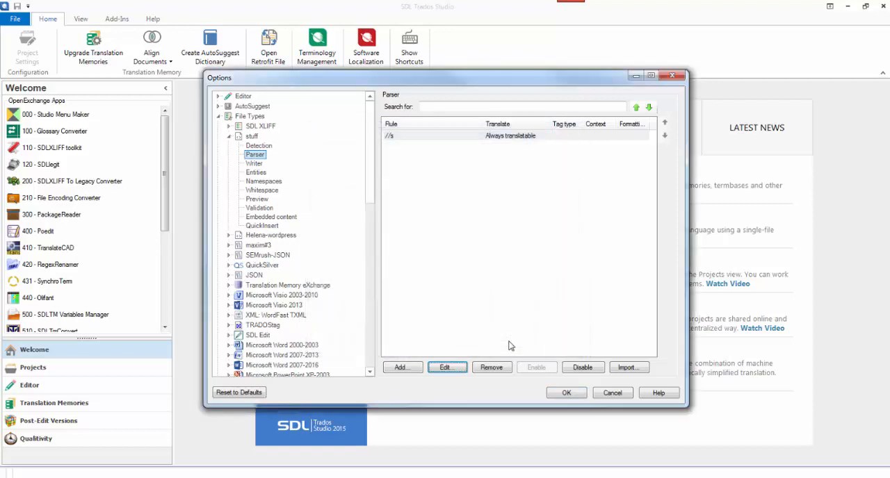
# - Add an XPath // rule set to Not translatable, place it below //s, and save the options
pyautogui.click(399, 367)
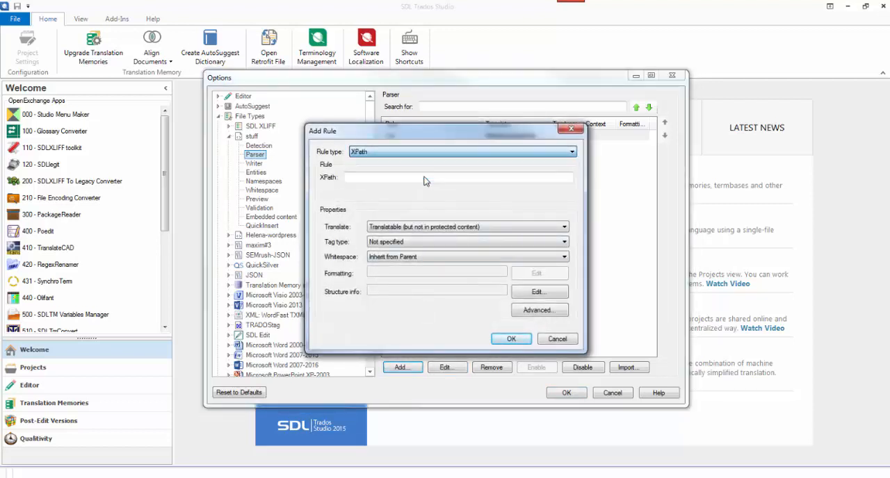
pyautogui.write('//')
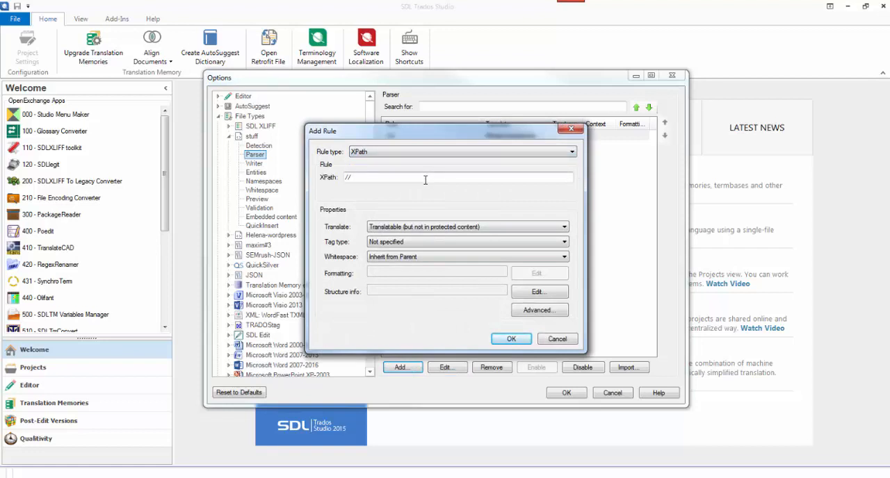
pyautogui.click(562, 227)
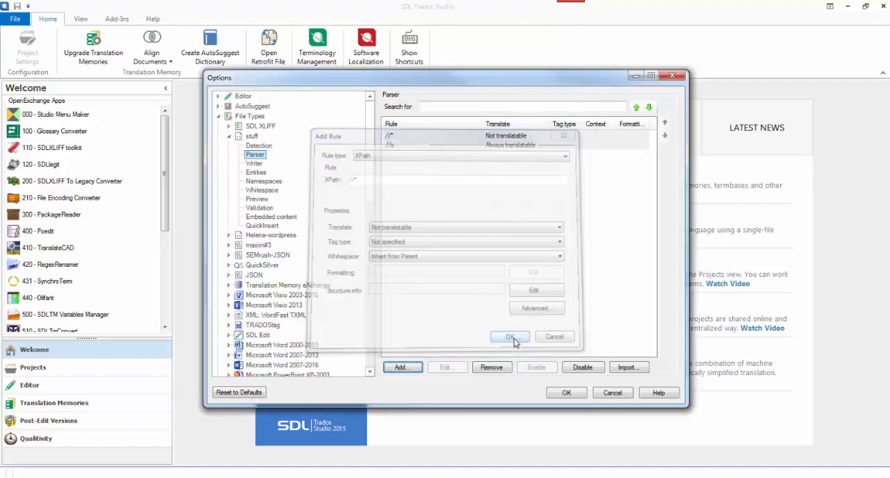
pyautogui.click(509, 337)
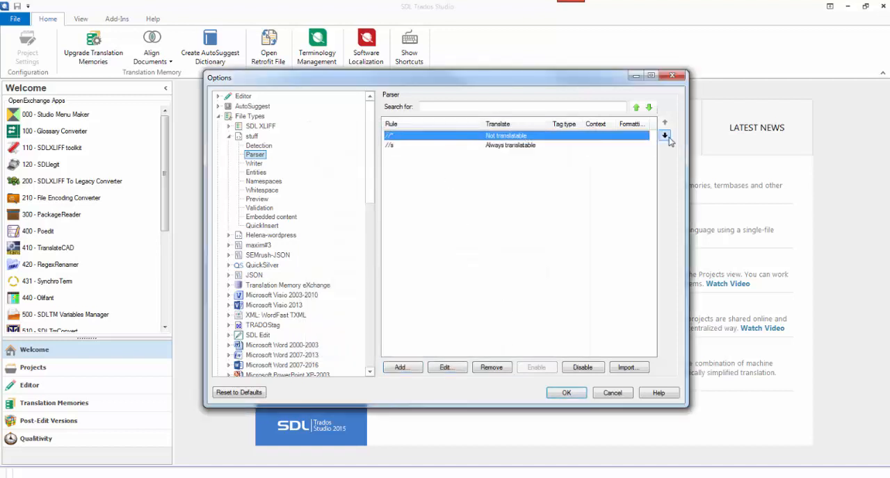
pyautogui.click(664, 136)
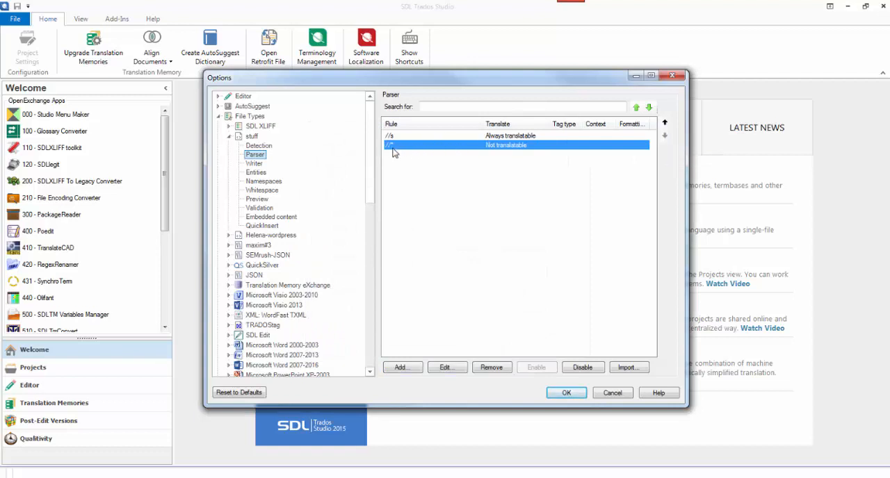
pyautogui.moveTo(395, 141)
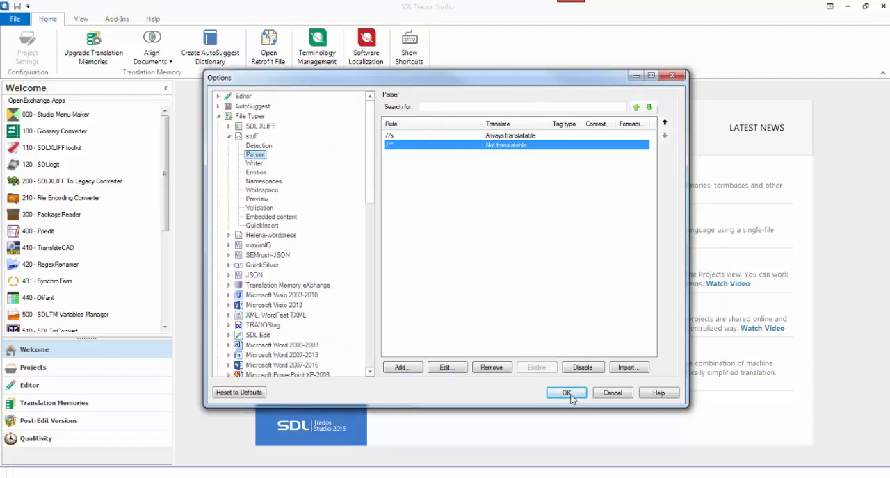
pyautogui.click(566, 392)
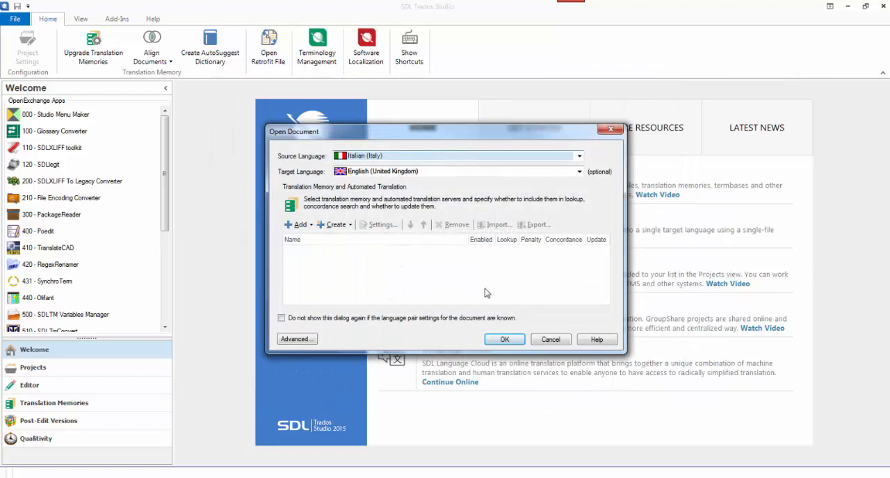
# - Open sgml.sgml as six translatable segments and save it as an SDLXLIFF in the Stuff folder
pyautogui.click(504, 340)
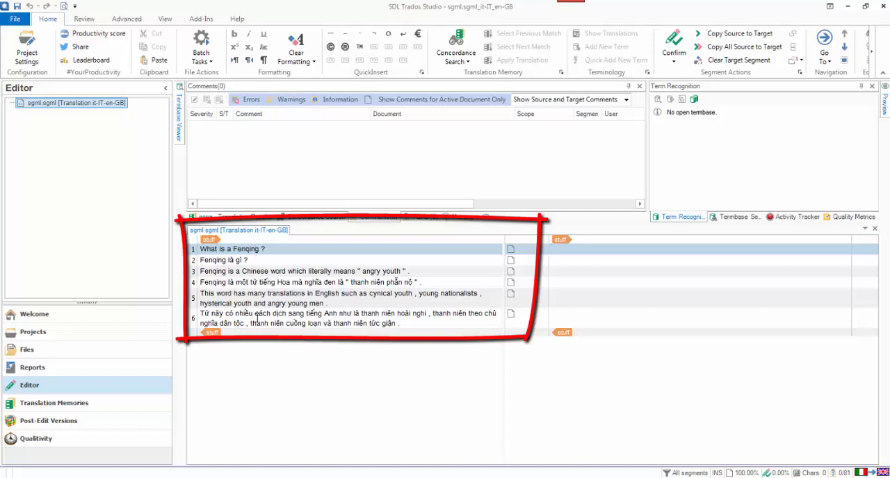
pyautogui.click(554, 249)
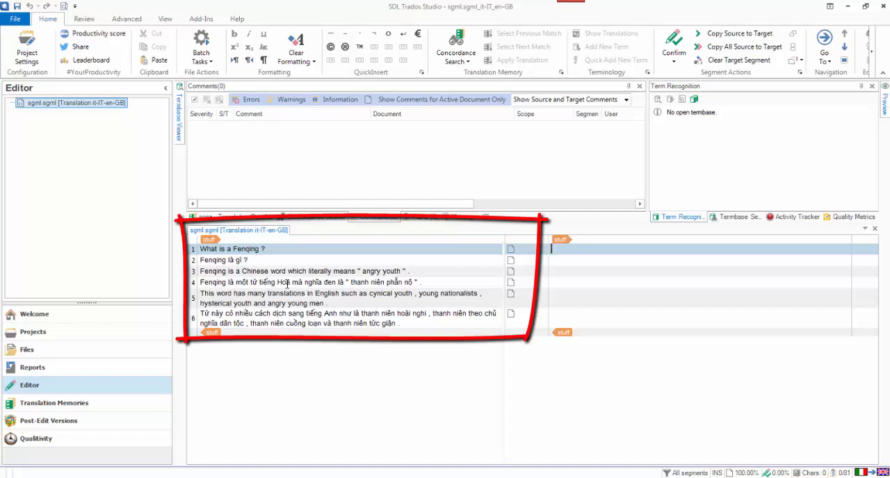
pyautogui.moveTo(467, 303)
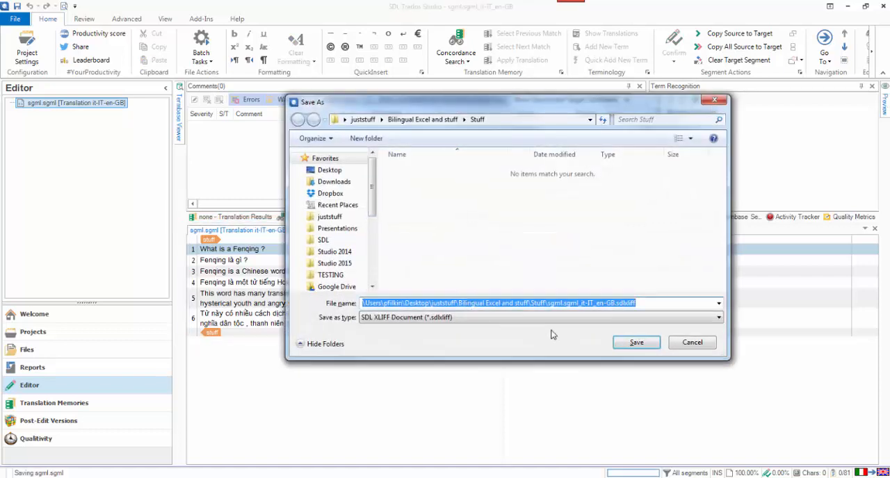
pyautogui.click(635, 342)
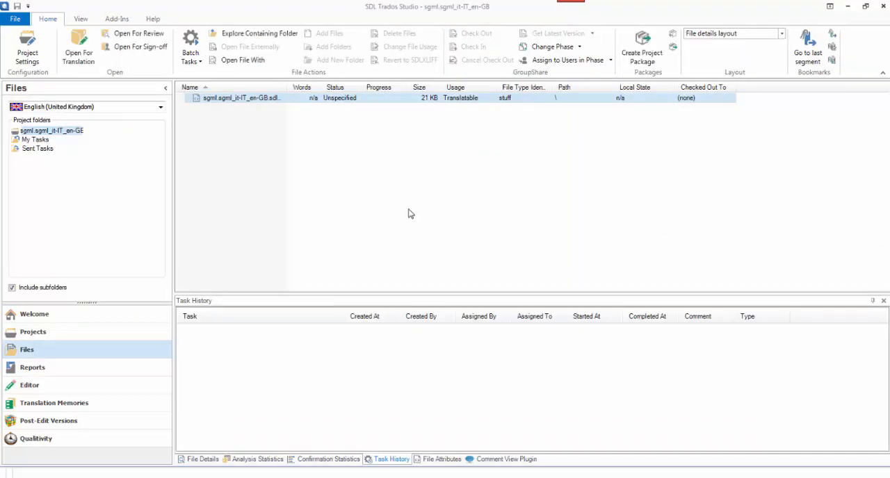
pyautogui.moveTo(16, 244)
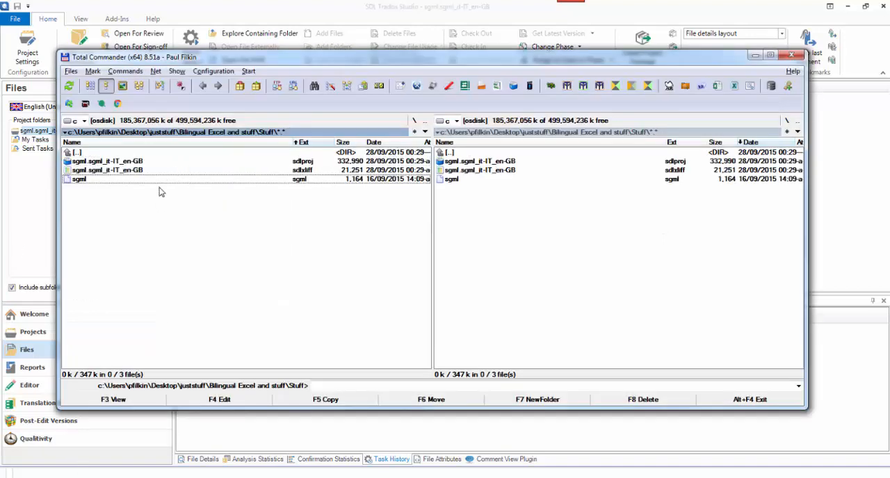
pyautogui.moveTo(156, 196)
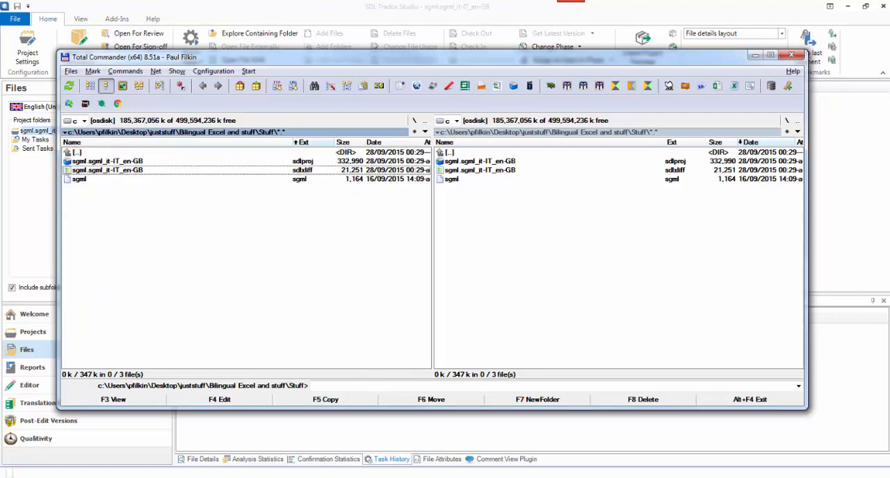
# - Show All Programs in the Start menu to reach the SDL Trados Studio 2015 apps
pyautogui.click(12, 473)
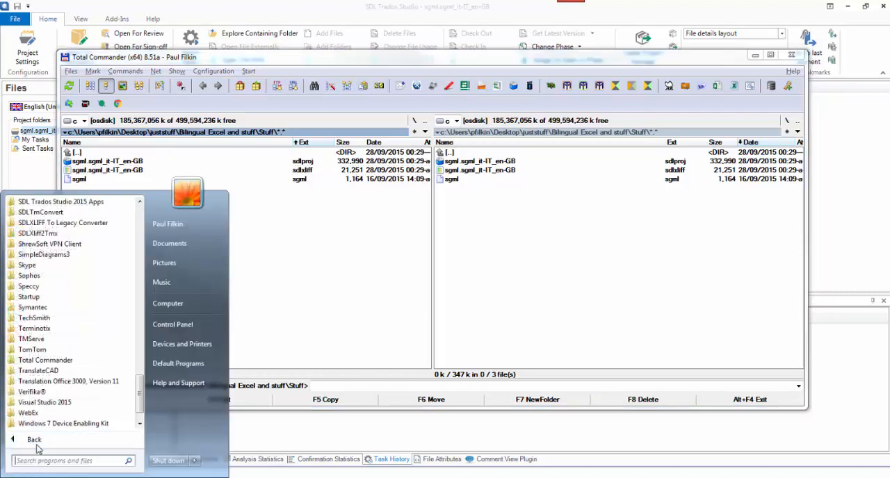
pyautogui.moveTo(61, 202)
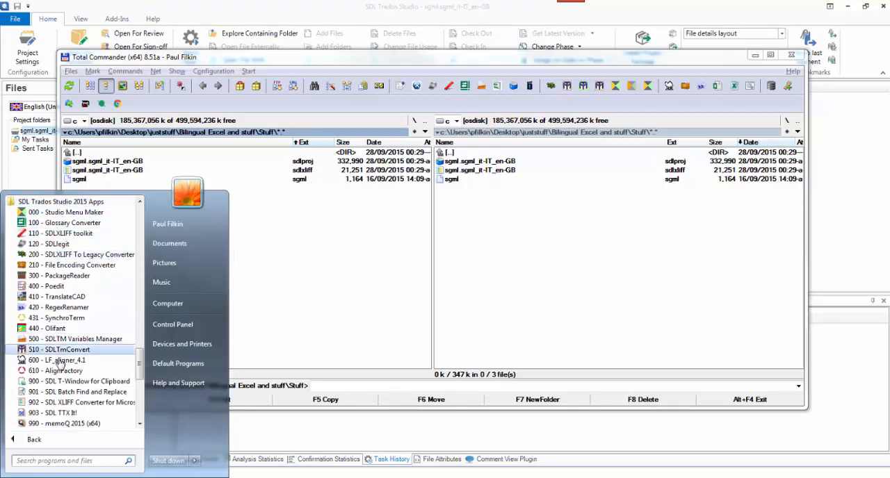
pyautogui.moveTo(72, 406)
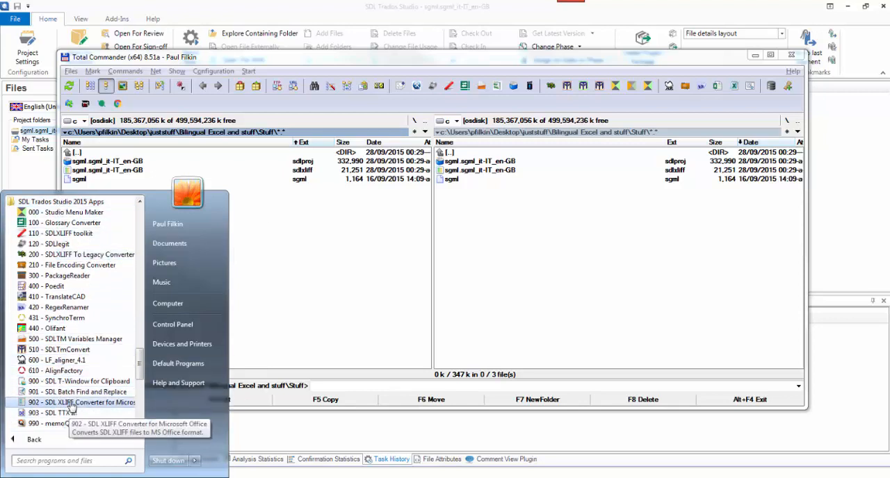
# - Launch the SDL XLIFF Converter and set it to generate Excel files with column width 50
pyautogui.click(82, 403)
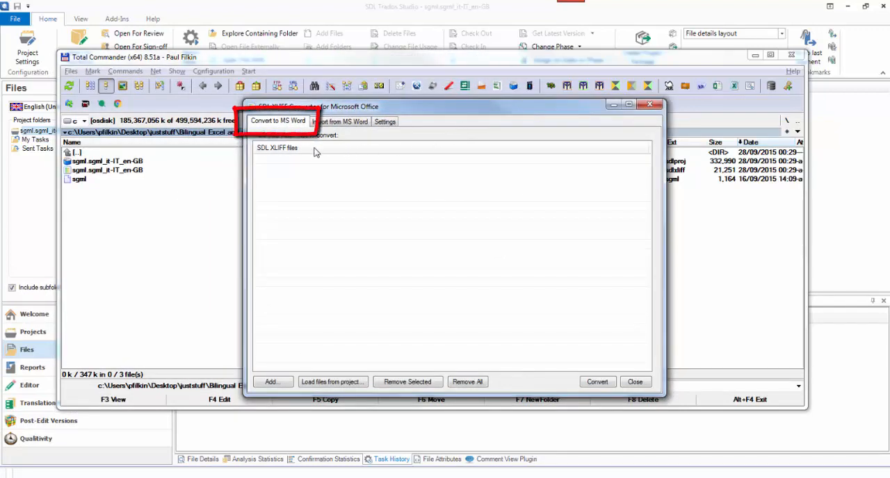
pyautogui.moveTo(305, 126)
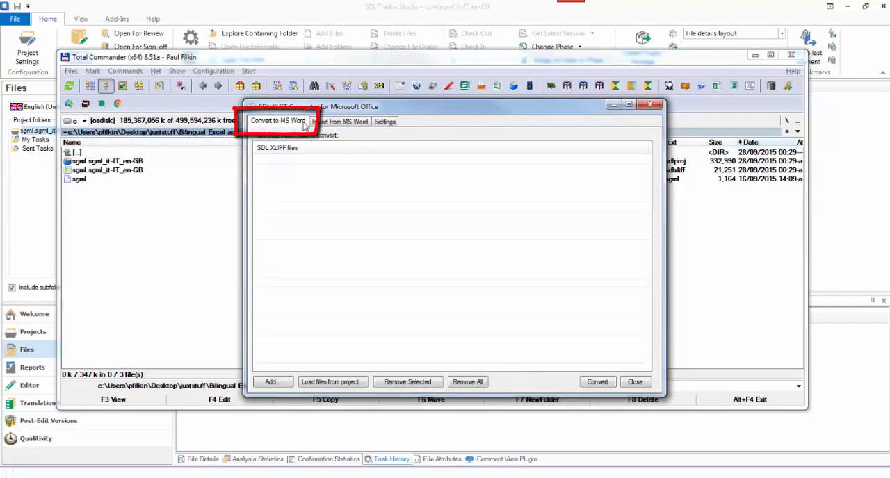
pyautogui.click(384, 121)
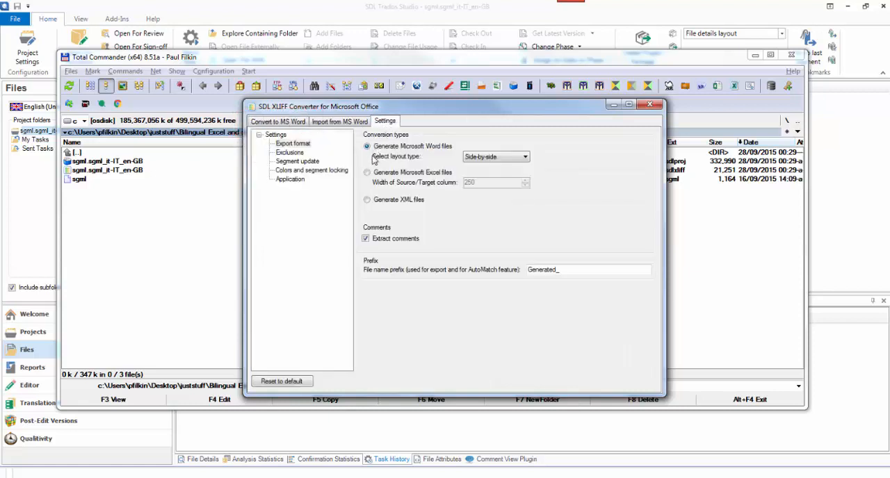
pyautogui.click(367, 172)
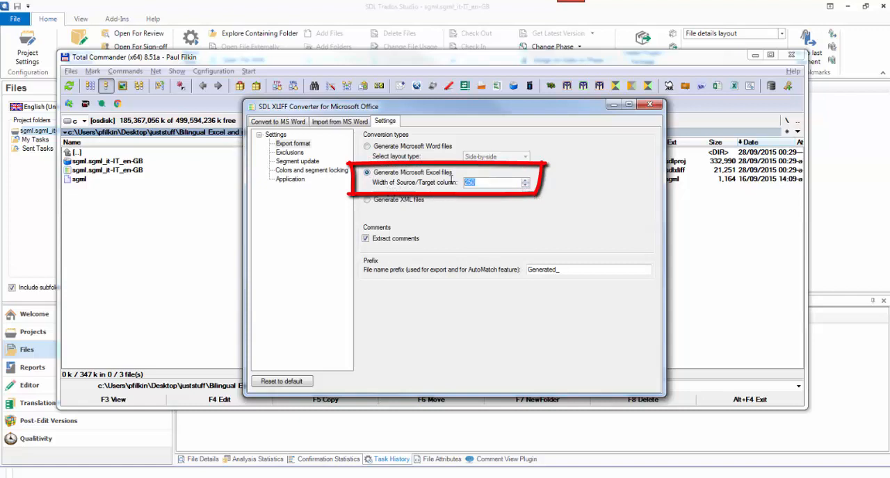
pyautogui.write('50')
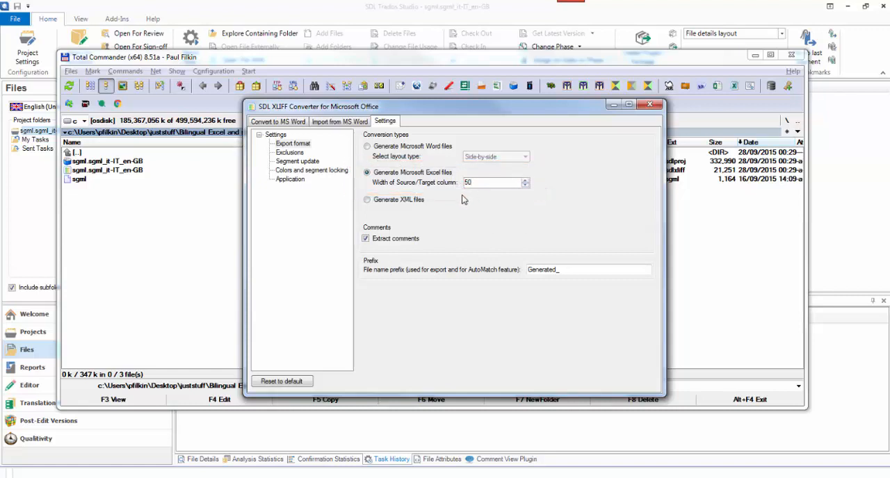
pyautogui.click(278, 121)
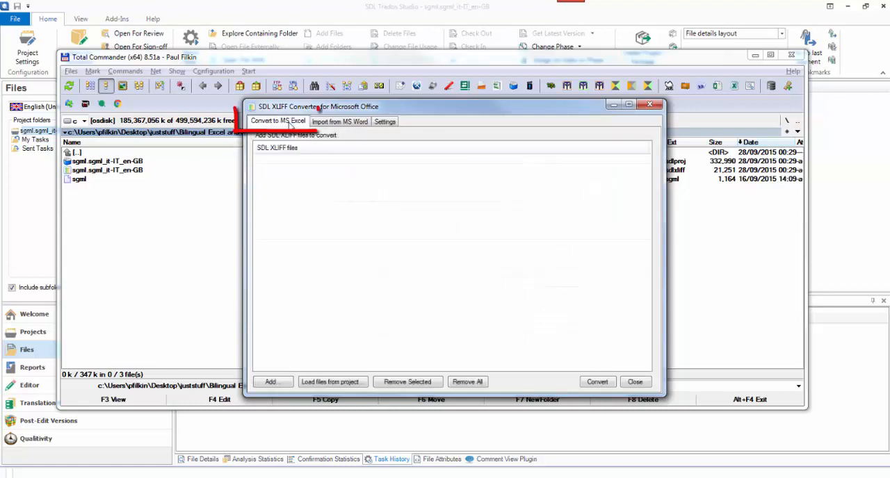
pyautogui.click(278, 121)
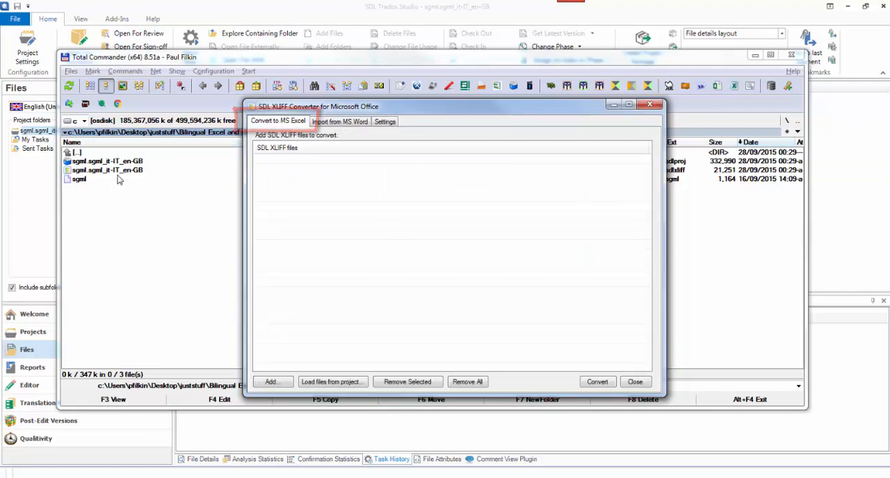
# - Convert the sgml_it-IT_en-GB SDLXLIFF to the Generated Preview xlsx file
pyautogui.click(634, 381)
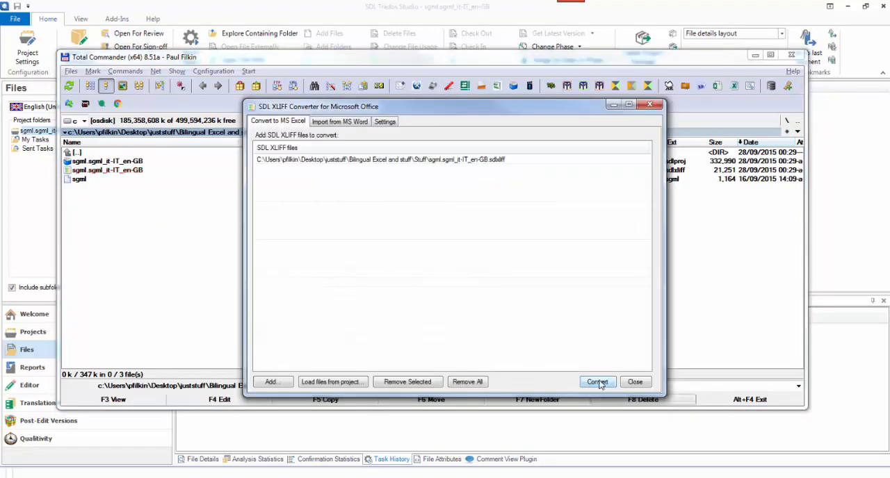
pyautogui.click(596, 381)
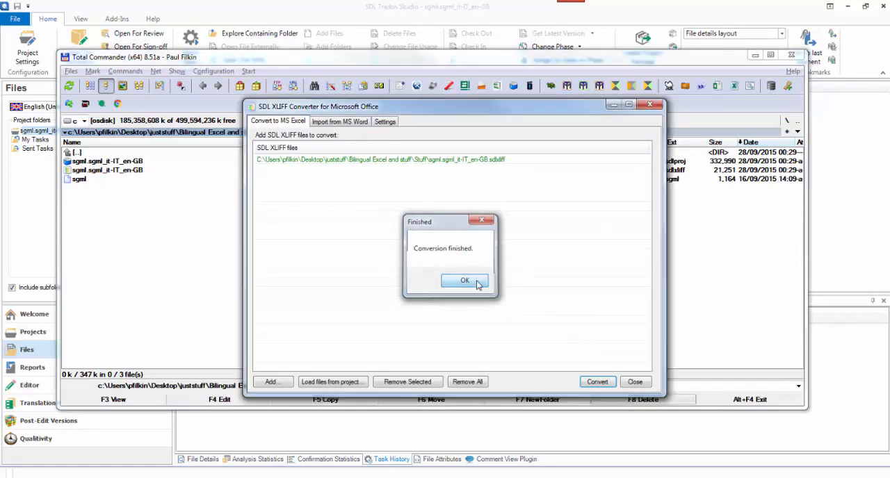
pyautogui.click(464, 281)
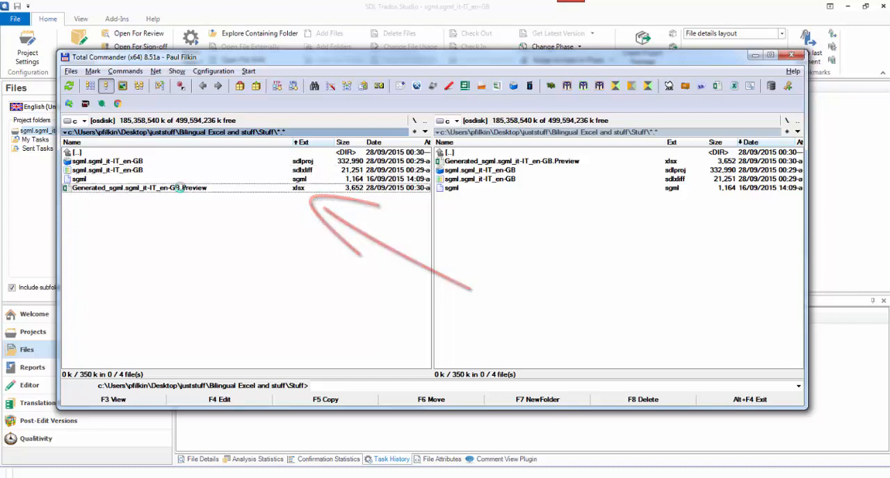
# - Open the generated preview xlsx in Excel to see source sentences with an empty Target text column
pyautogui.doubleClick(136, 189)
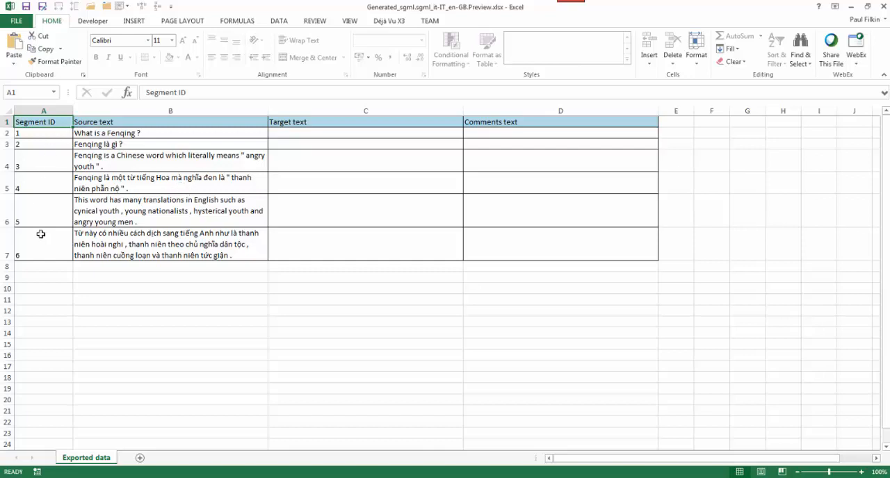
pyautogui.moveTo(503, 167)
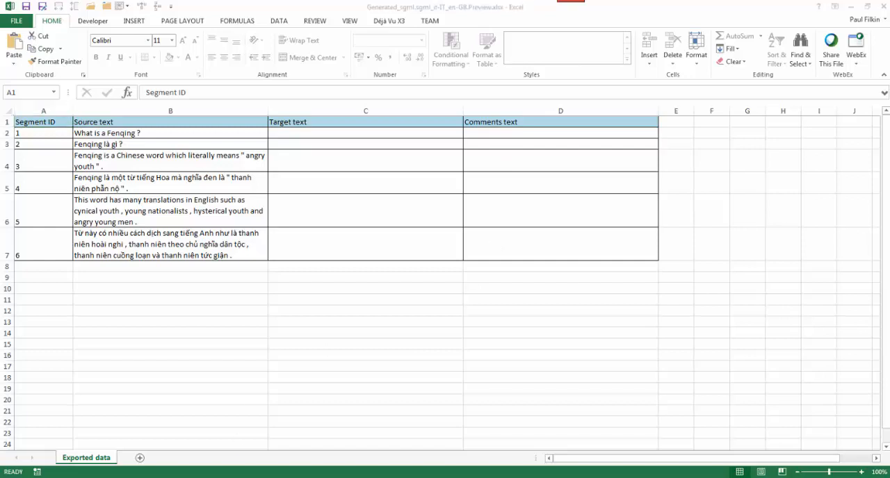
pyautogui.moveTo(100, 181)
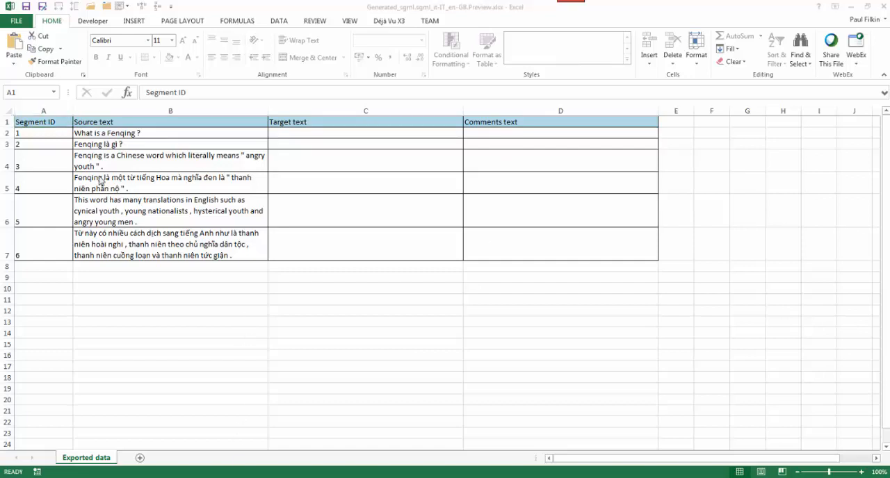
pyautogui.moveTo(30, 239)
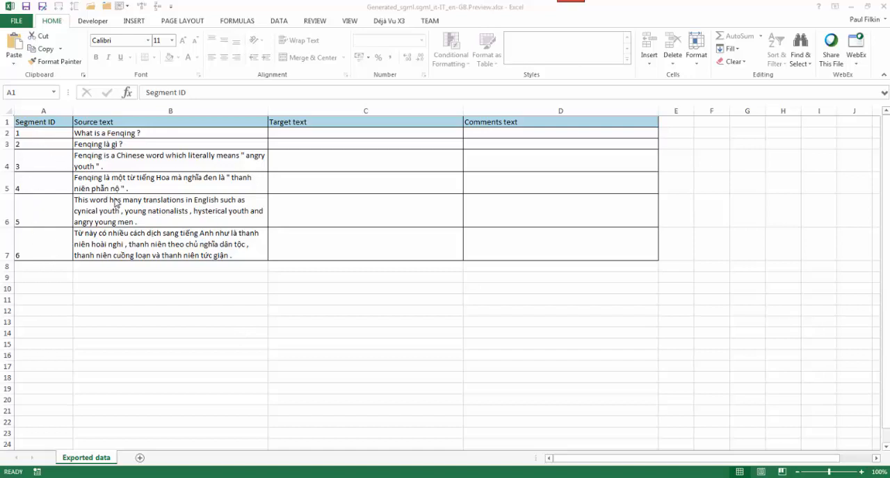
pyautogui.moveTo(283, 139)
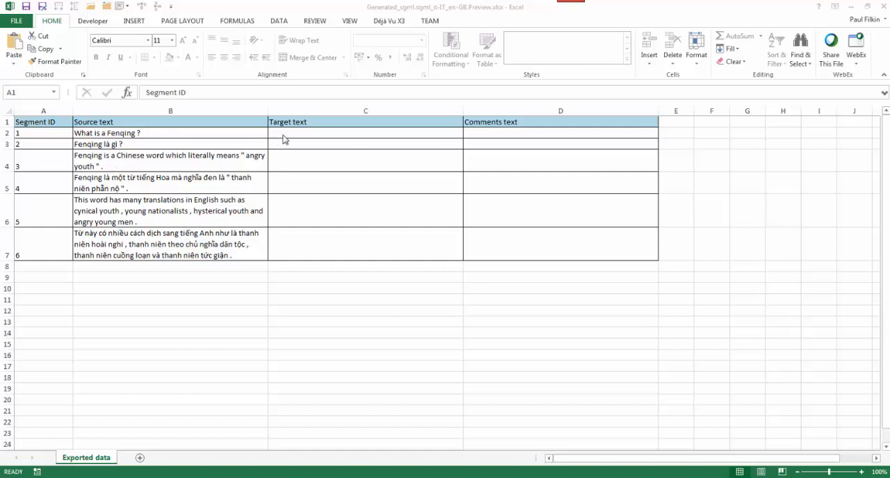
pyautogui.moveTo(76, 142)
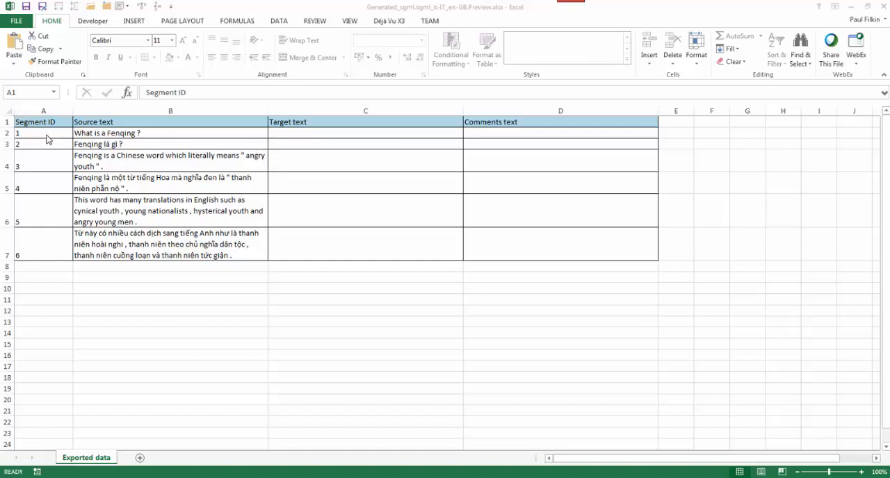
pyautogui.moveTo(48, 139)
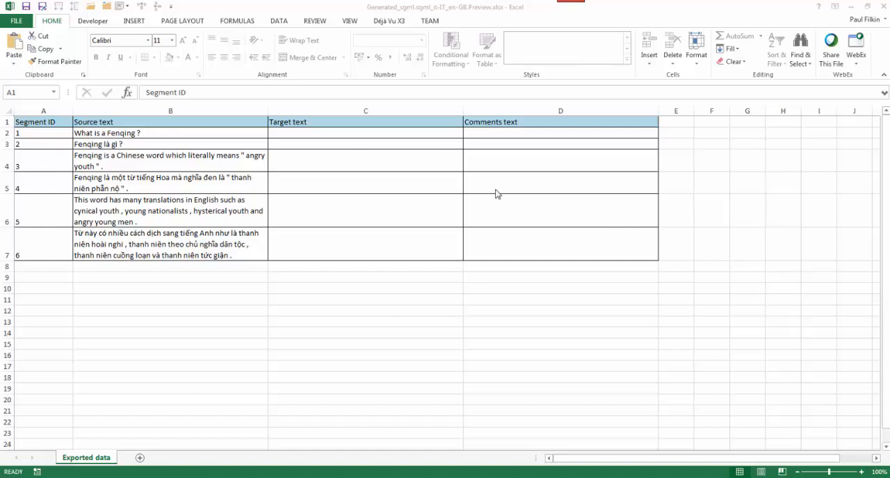
# - Enter =IF(ISEVEN(A3),B3,"") in C2 so English rows pull the Vietnamese sentence from the row below
pyautogui.click(350, 133)
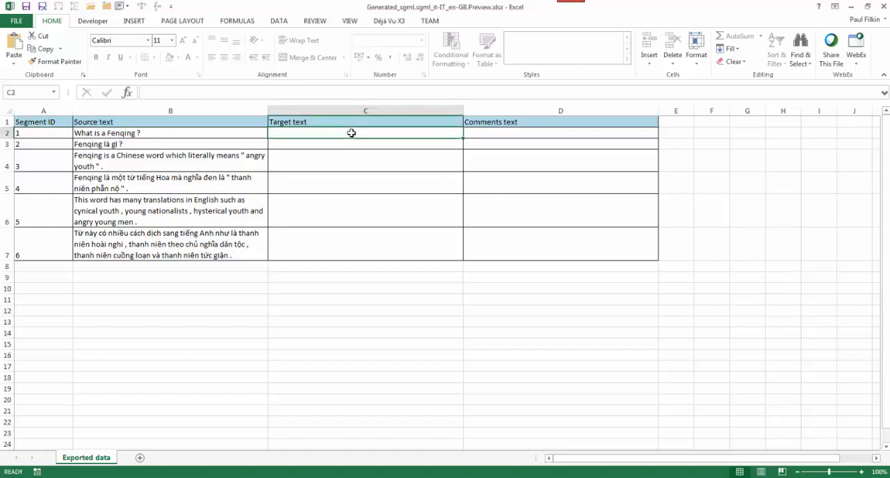
pyautogui.write('=IF(ISEVEN(A3),B3,"")')
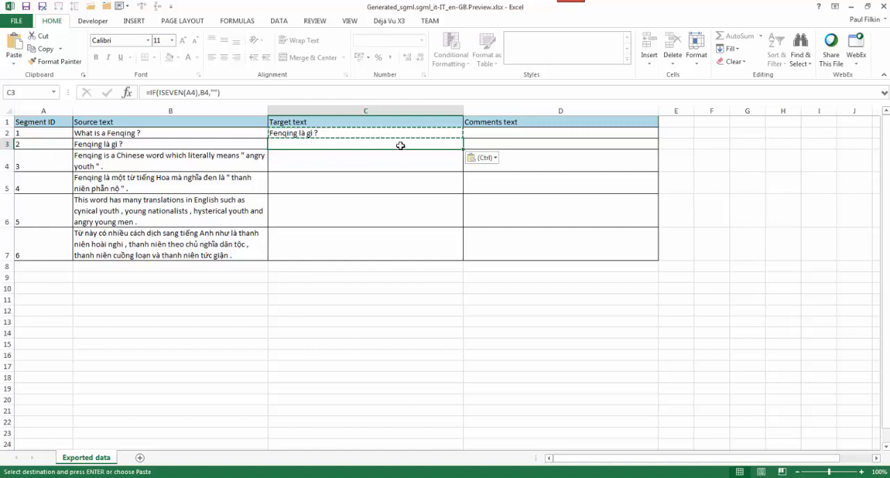
pyautogui.press('enter')
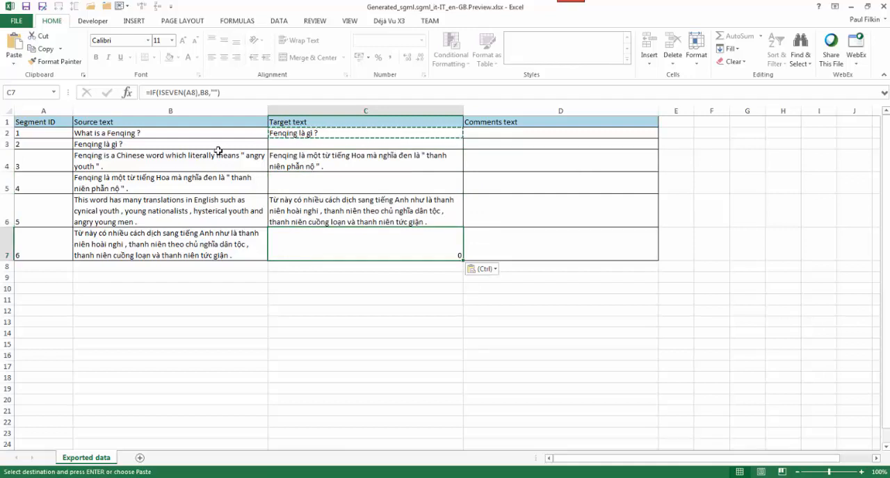
pyautogui.moveTo(342, 186)
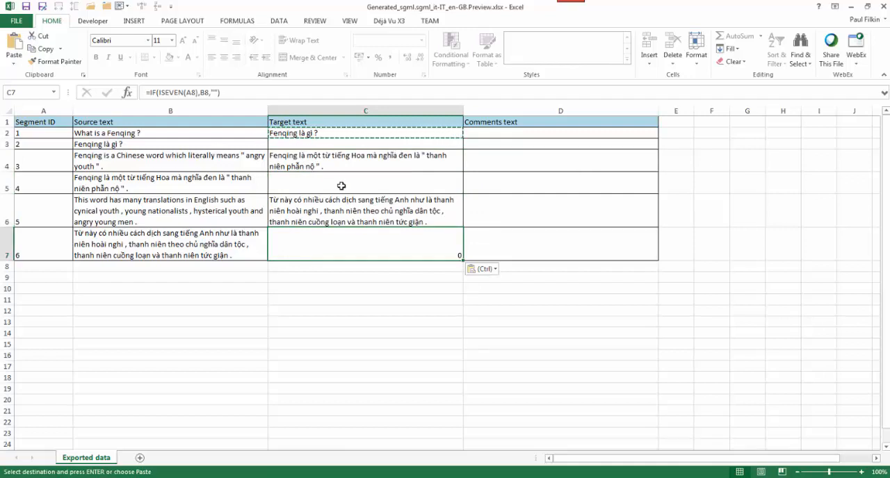
pyautogui.moveTo(356, 134)
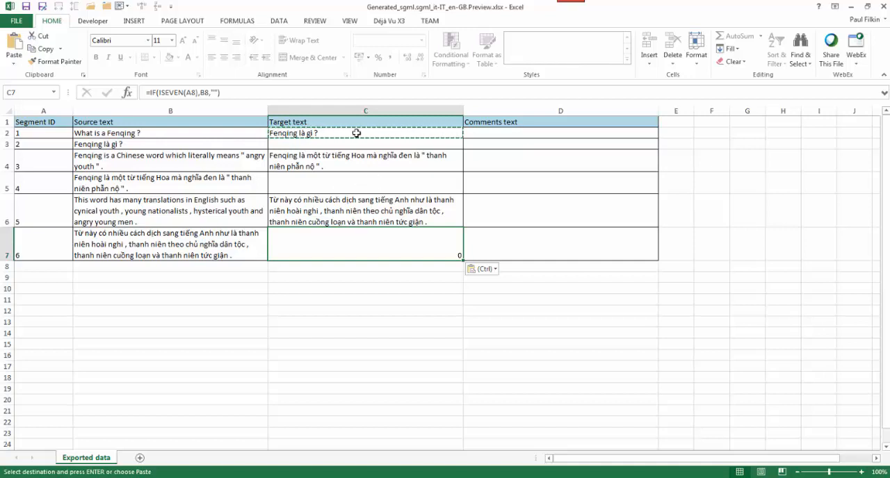
pyautogui.moveTo(361, 122)
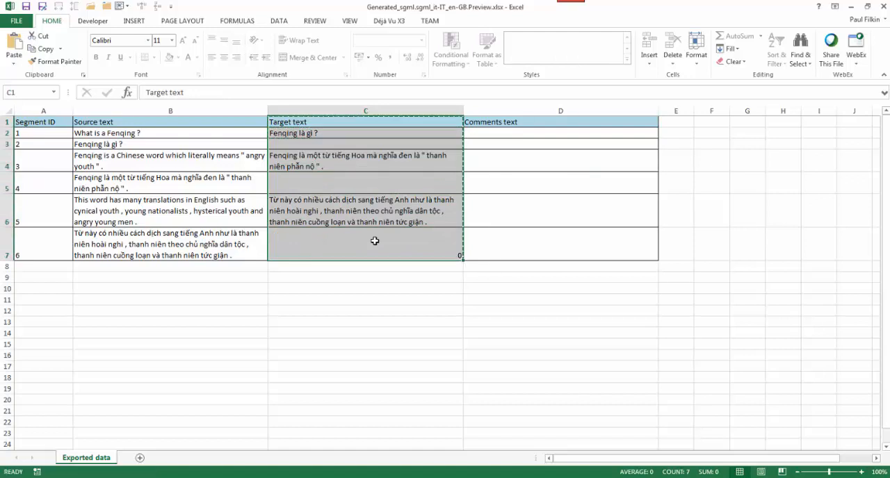
# - Attempt to paste the Target text as plain values into column C and dismiss the protected-sheet warning
pyautogui.click(44, 47)
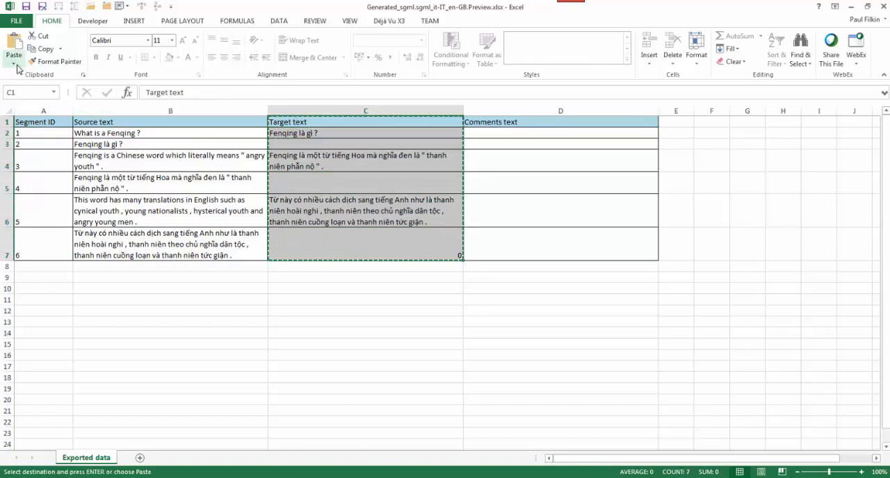
pyautogui.click(14, 56)
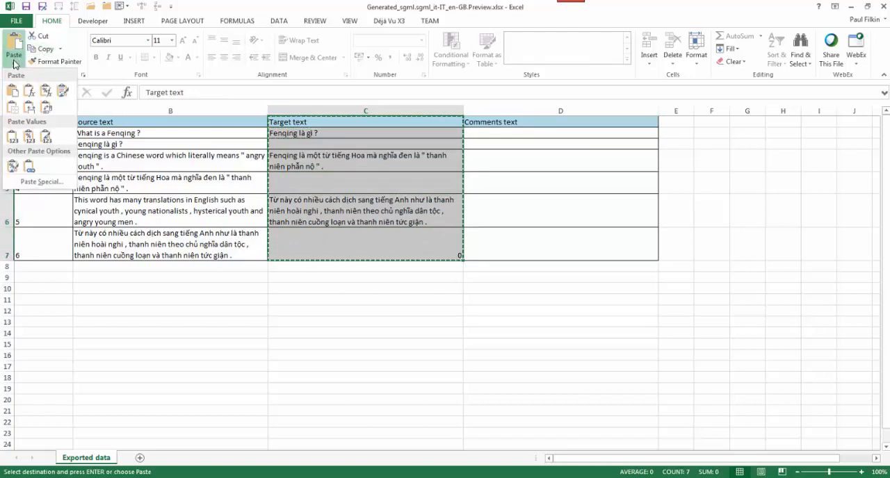
pyautogui.moveTo(13, 137)
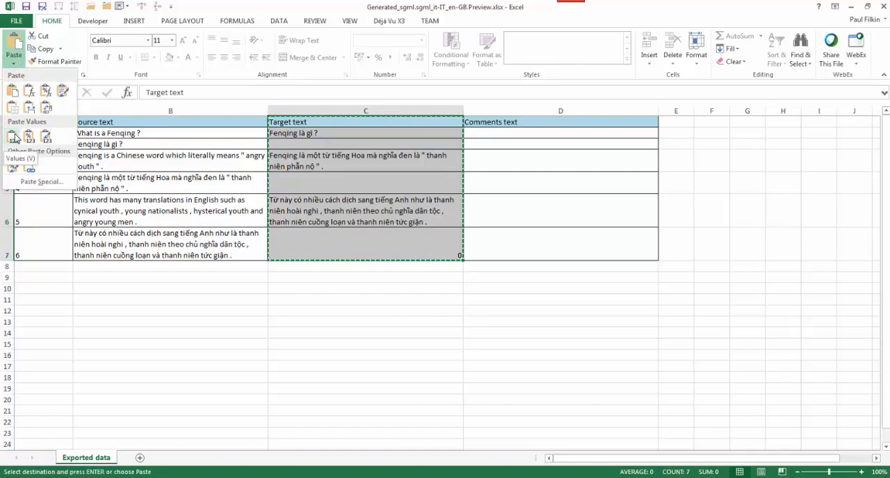
pyautogui.click(12, 136)
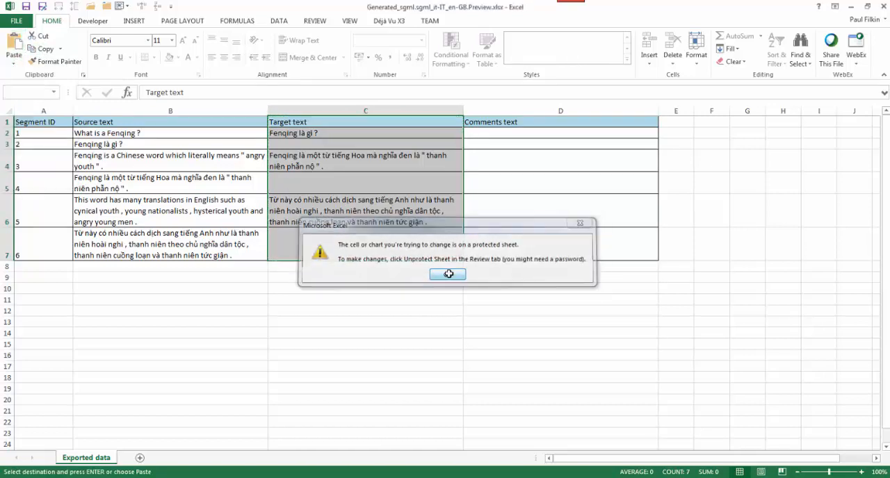
pyautogui.click(447, 273)
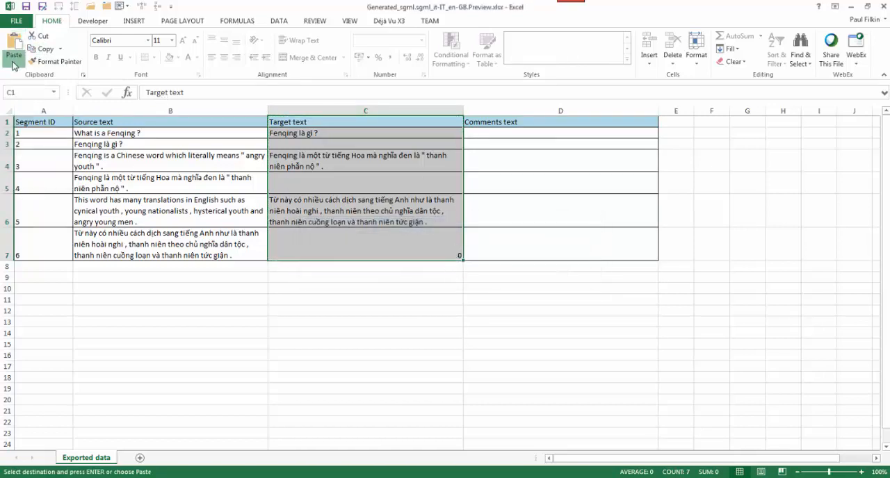
pyautogui.click(14, 50)
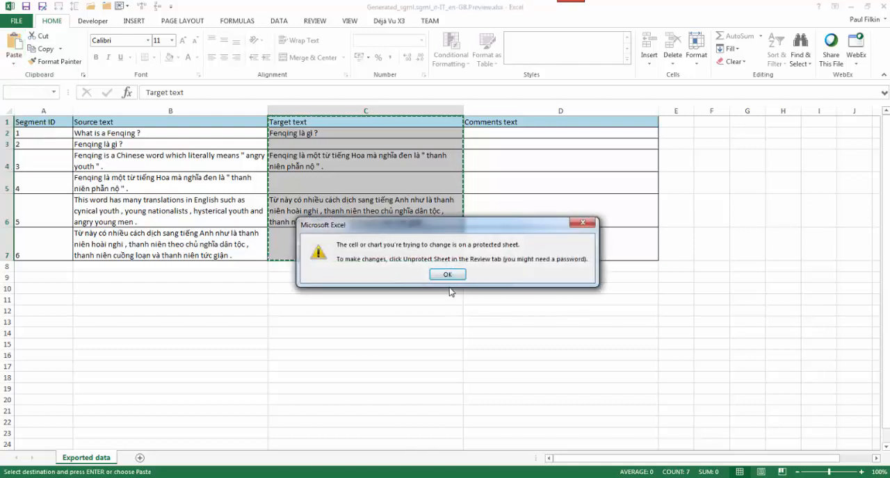
pyautogui.click(447, 274)
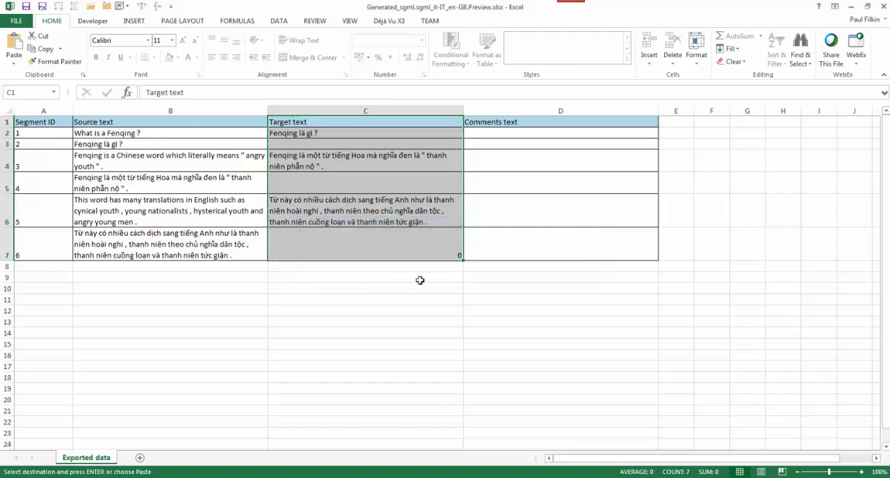
# - Unprotect the worksheet and paste the copied Vietnamese translations into column C
pyautogui.rightClick(87, 457)
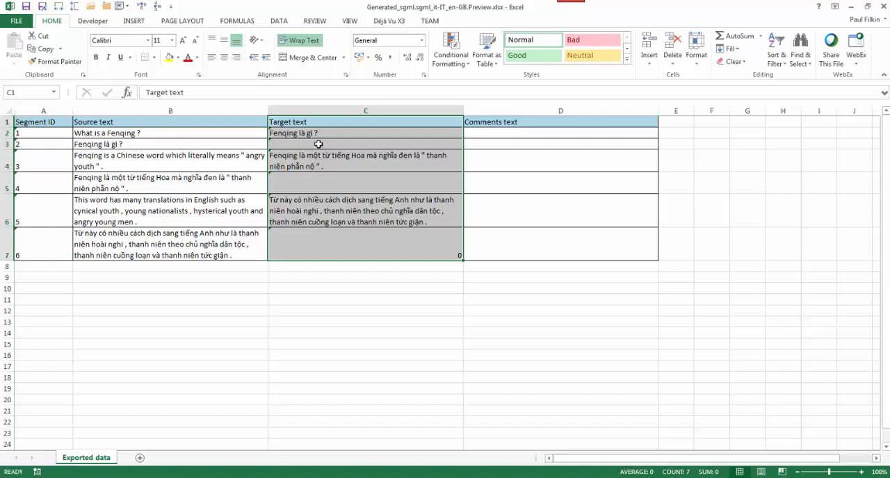
pyautogui.click(13, 53)
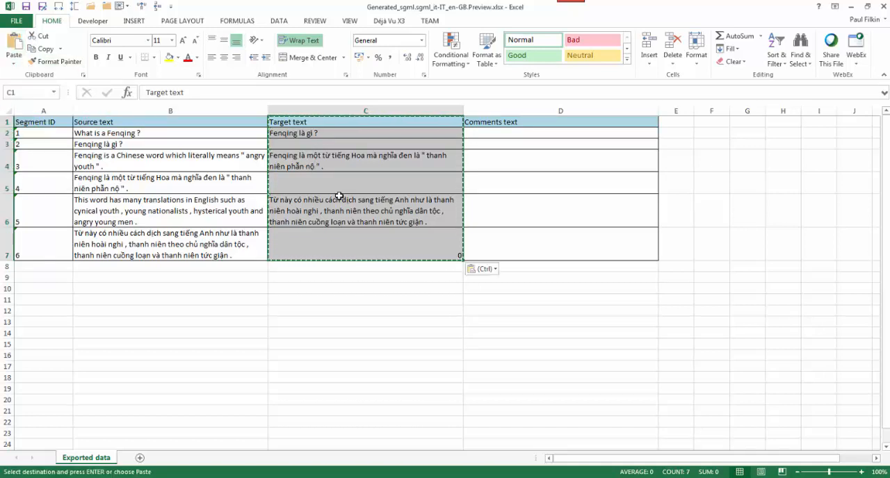
pyautogui.click(365, 134)
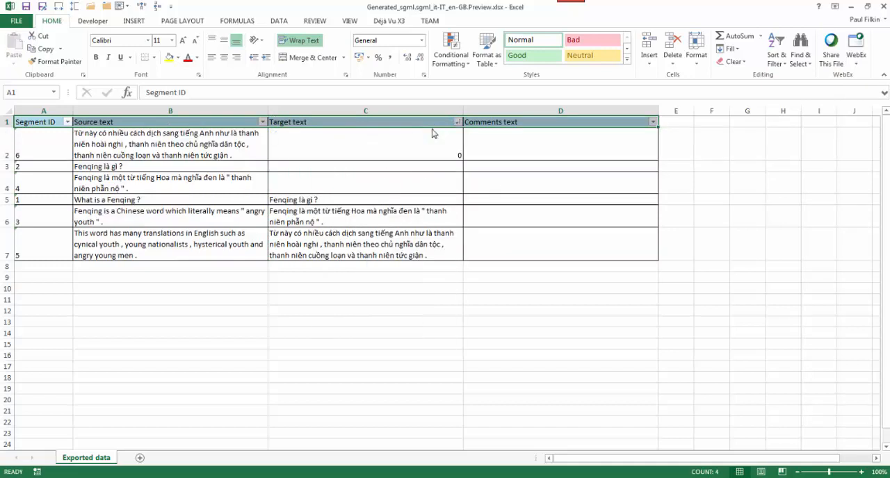
# - Sort by Target text and delete the untranslated rows, keeping segments 1, 3 and 5
pyautogui.click(457, 122)
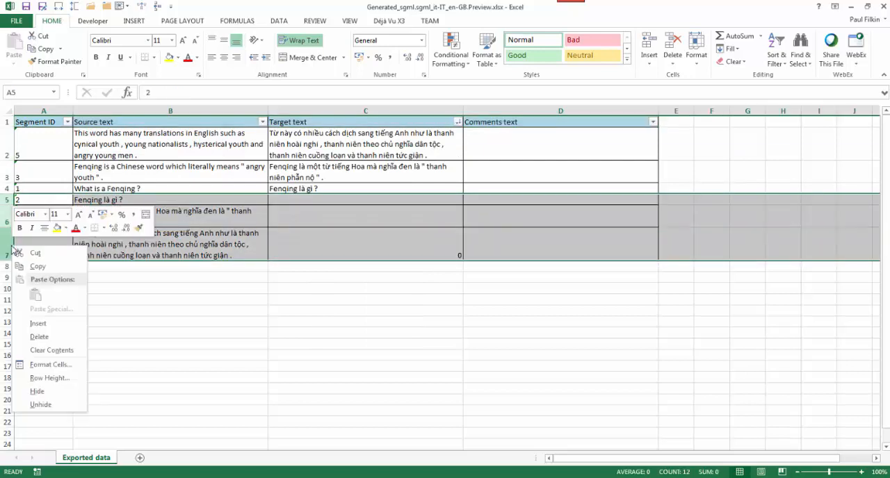
pyautogui.moveTo(38, 323)
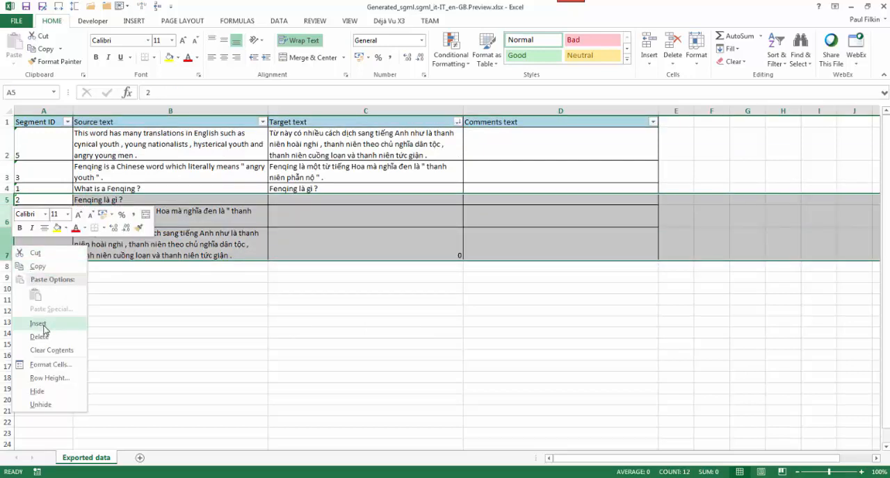
pyautogui.moveTo(39, 337)
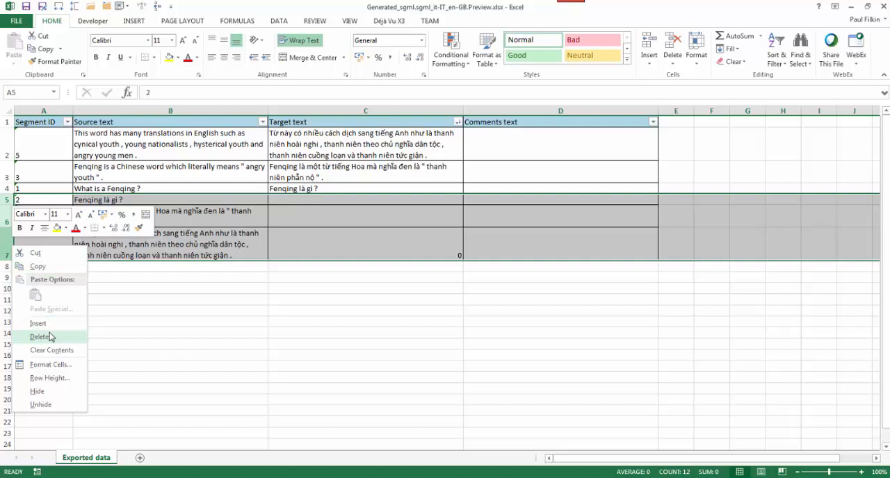
pyautogui.click(40, 337)
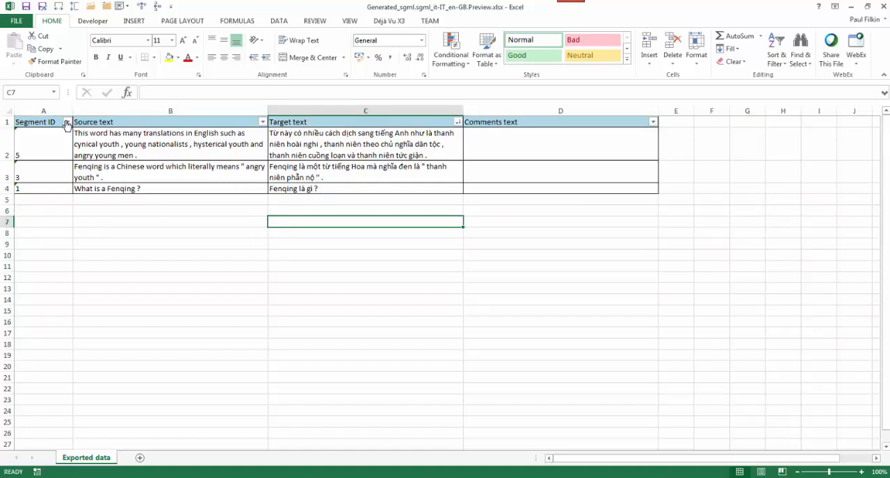
pyautogui.moveTo(67, 122)
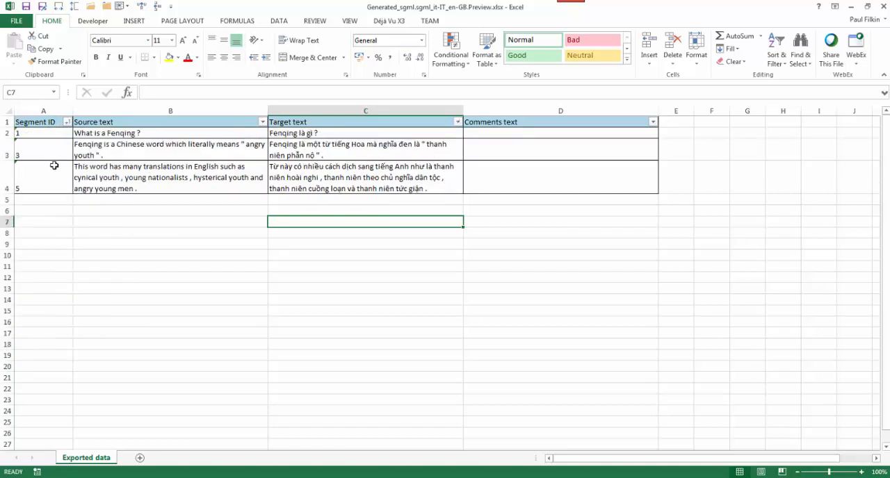
pyautogui.moveTo(279, 206)
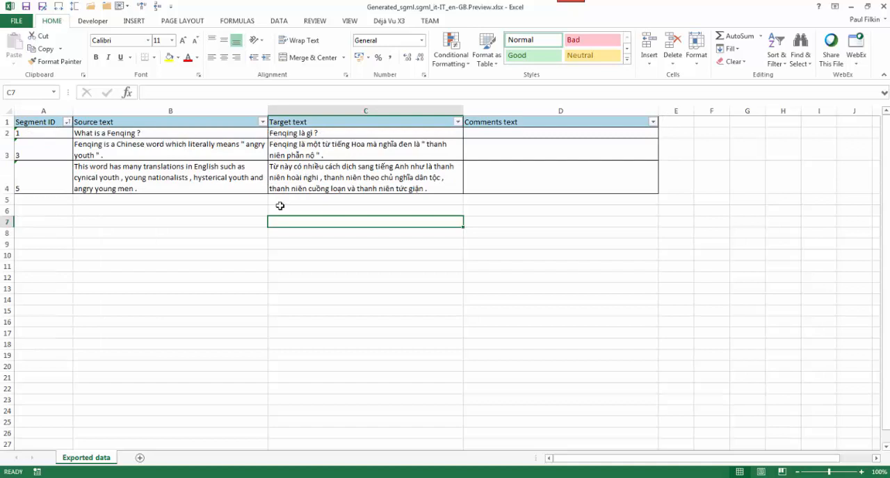
pyautogui.moveTo(281, 223)
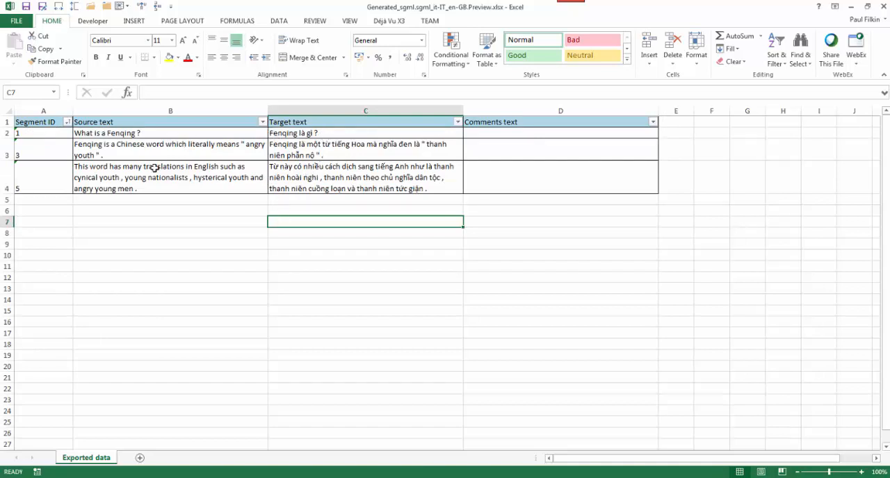
pyautogui.moveTo(273, 156)
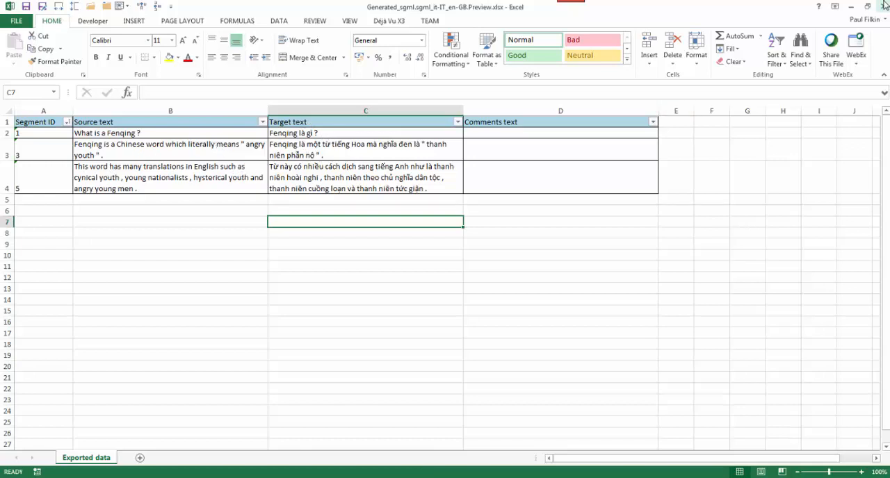
pyautogui.moveTo(883, 5)
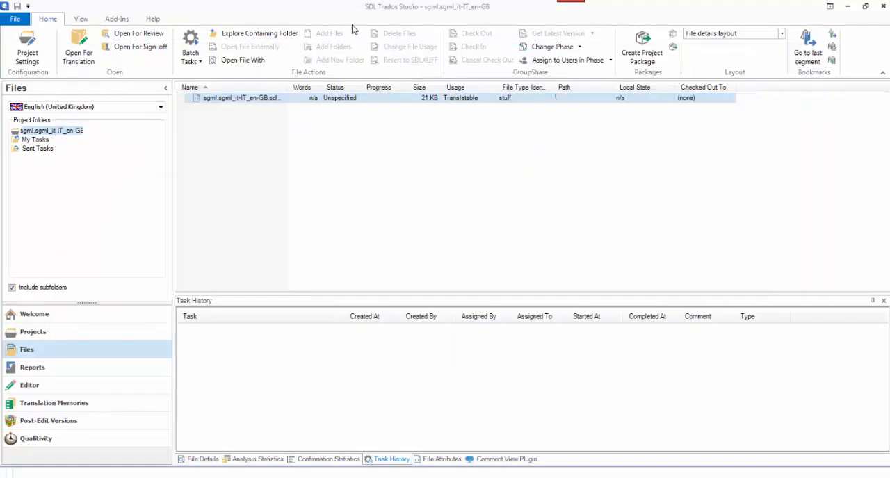
# - Set the Bilingual Excel file type to source column B and translation column C in Options
pyautogui.click(14, 19)
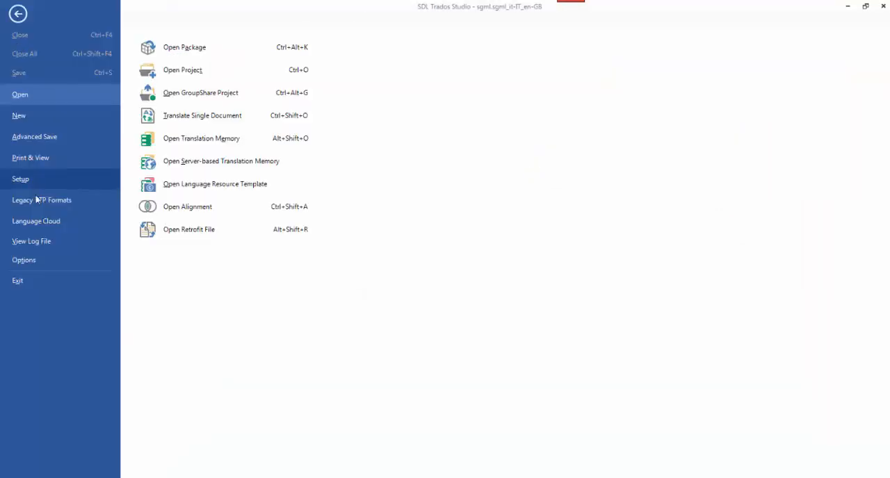
pyautogui.click(23, 260)
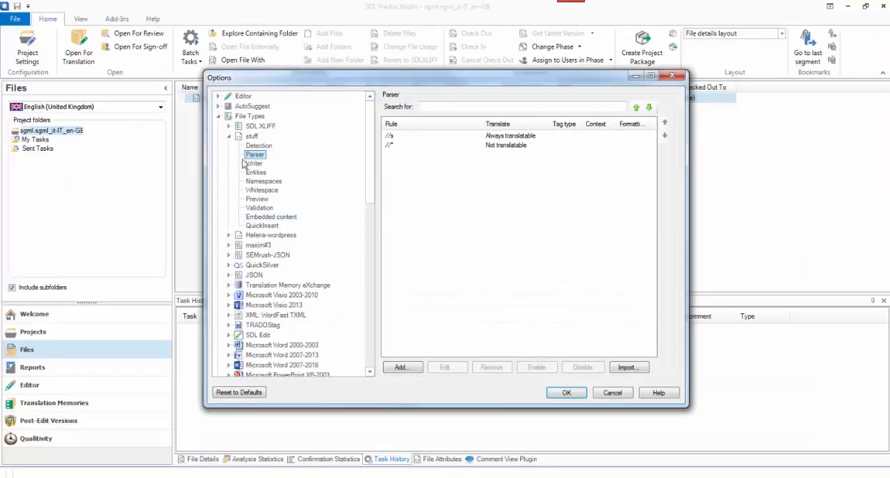
pyautogui.click(250, 136)
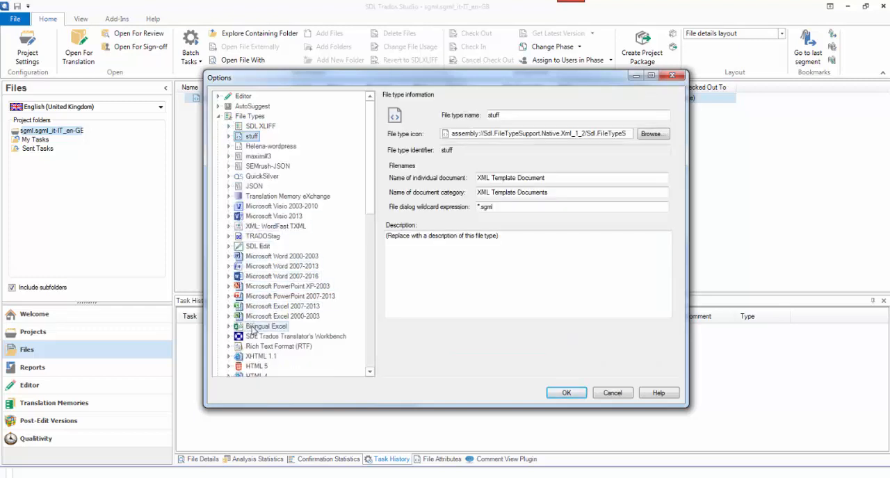
pyautogui.click(259, 336)
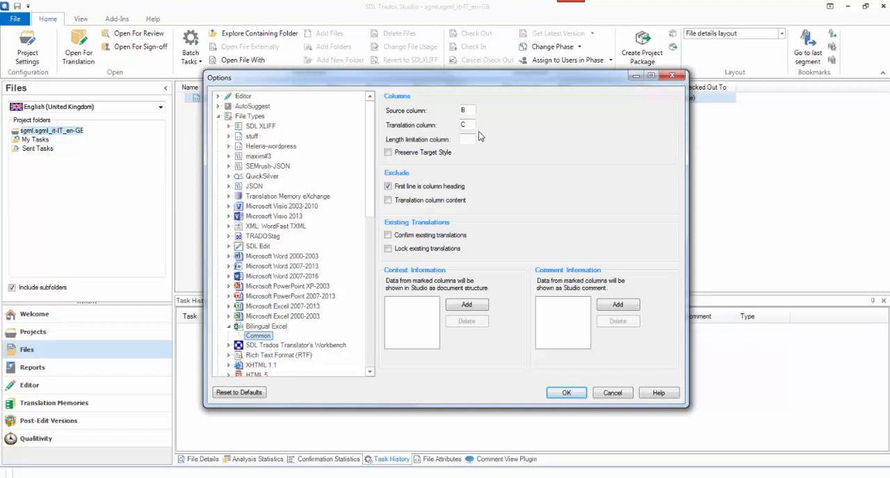
pyautogui.moveTo(466, 102)
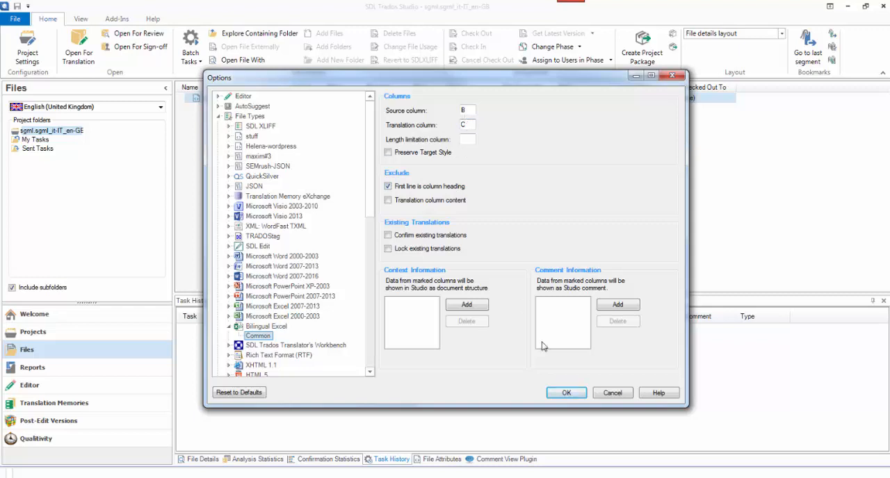
pyautogui.click(566, 392)
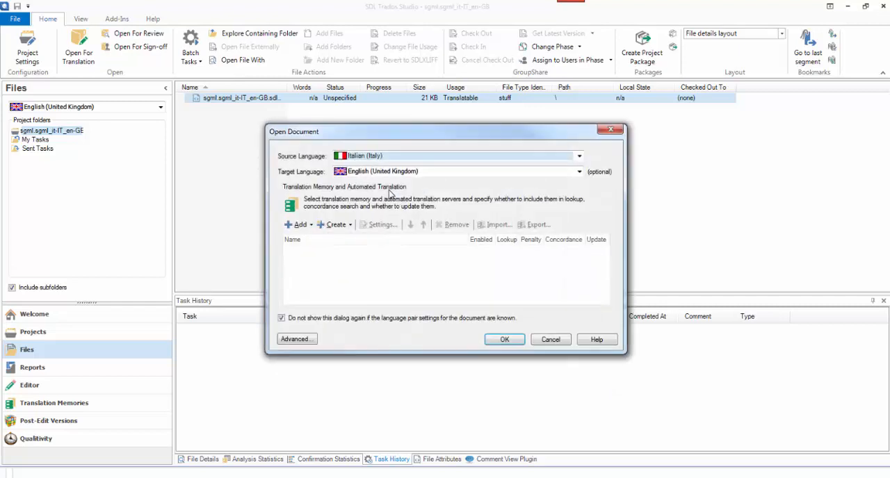
# - Show the source language choices in the Open Document dialog
pyautogui.click(579, 156)
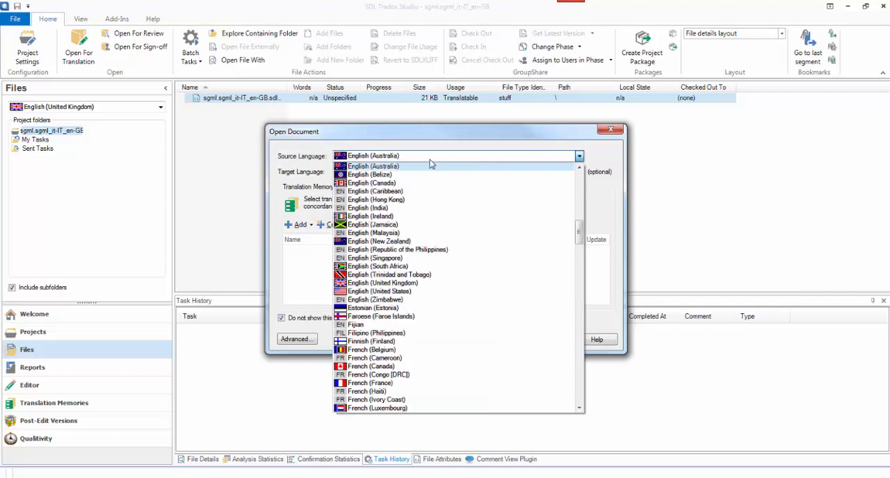
pyautogui.moveTo(420, 164)
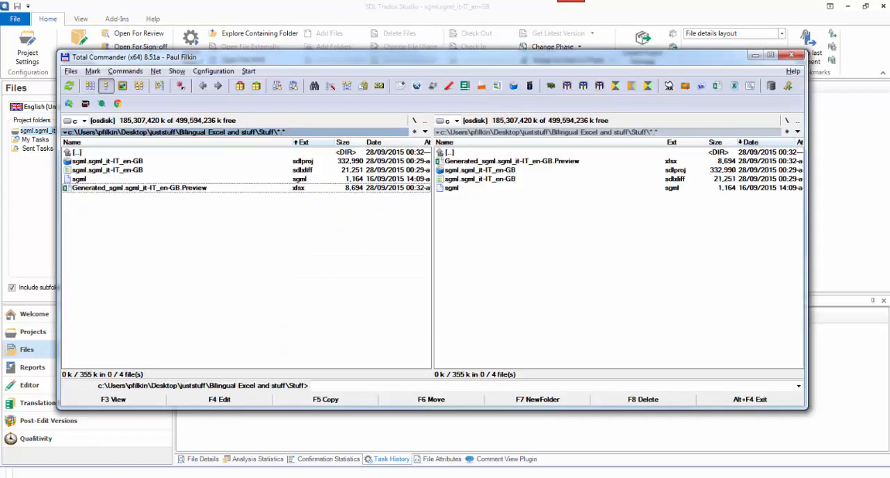
# - Check the Stuff folder with the Preview xlsx in Total Commander, then return to the source language list
pyautogui.doubleClick(132, 188)
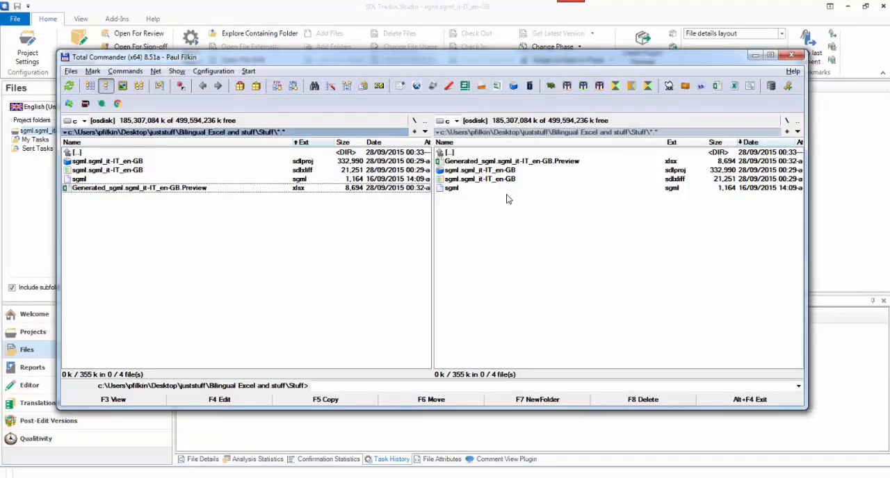
pyautogui.click(579, 156)
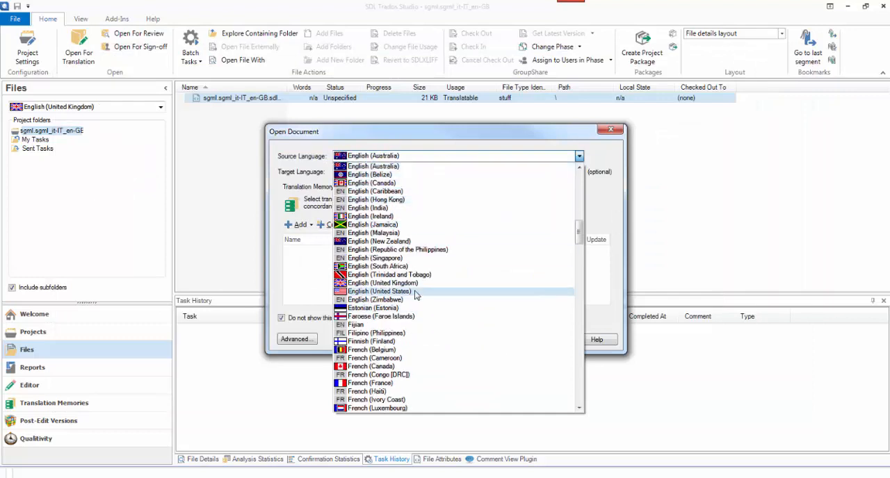
# - Open the document as English (United Kingdom) to Vietnamese (Vietnam)
pyautogui.click(384, 284)
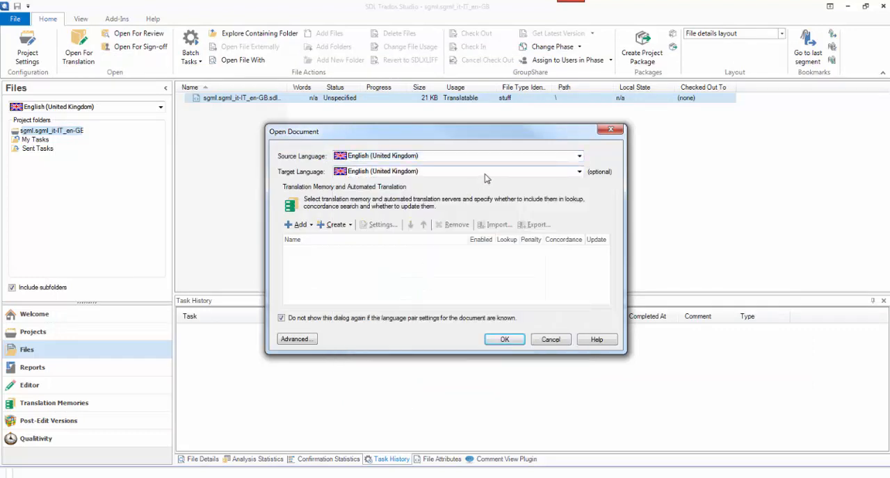
pyautogui.click(578, 171)
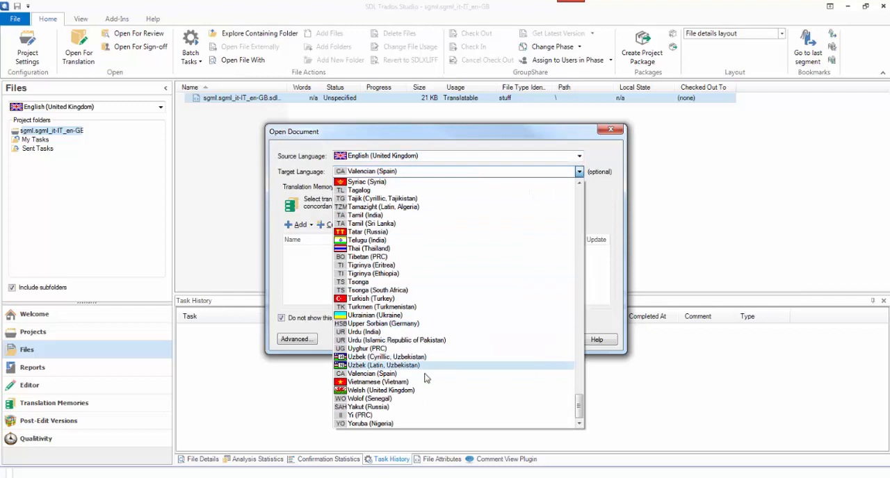
pyautogui.click(378, 381)
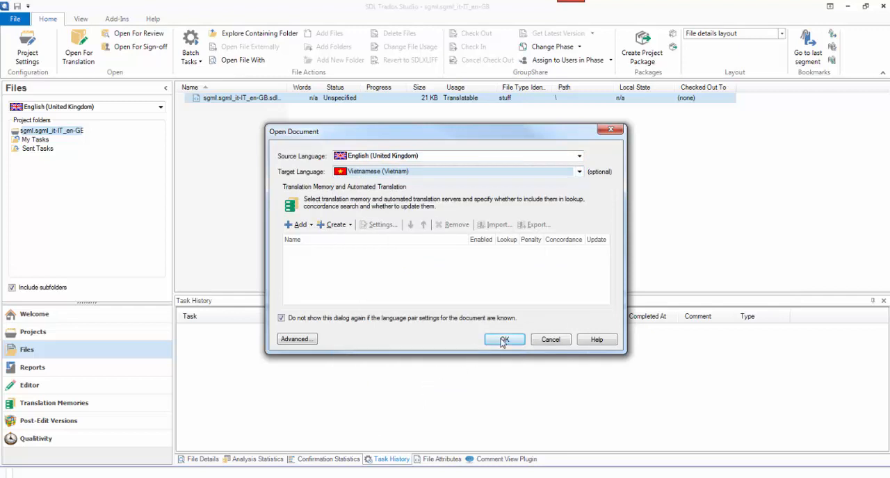
pyautogui.click(504, 339)
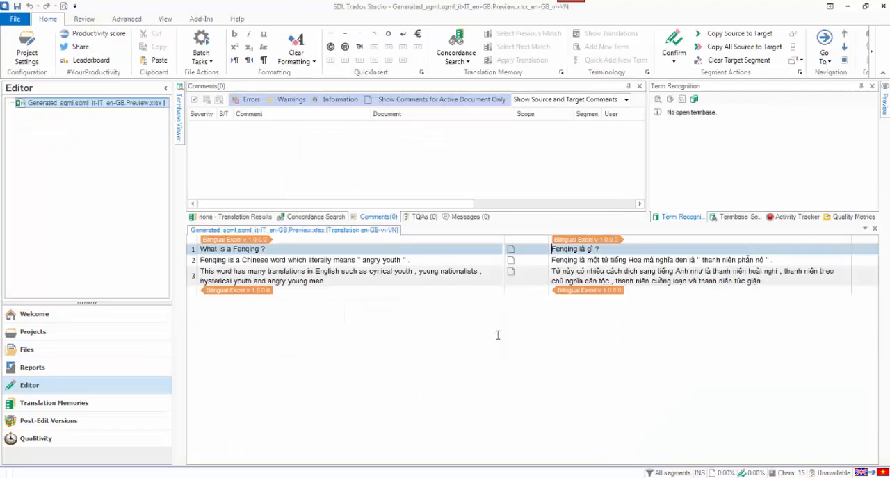
pyautogui.moveTo(230, 231)
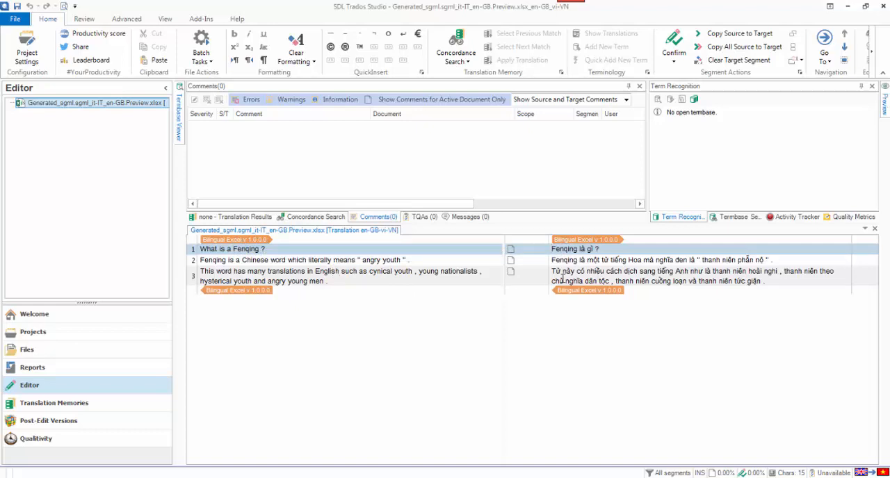
# - Start a new file-based translation memory stored in the Stuff folder
pyautogui.click(26, 49)
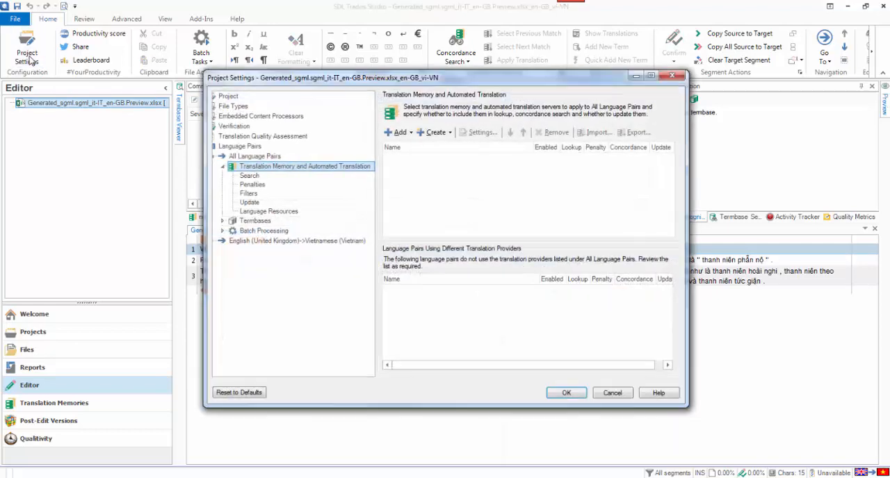
pyautogui.click(434, 132)
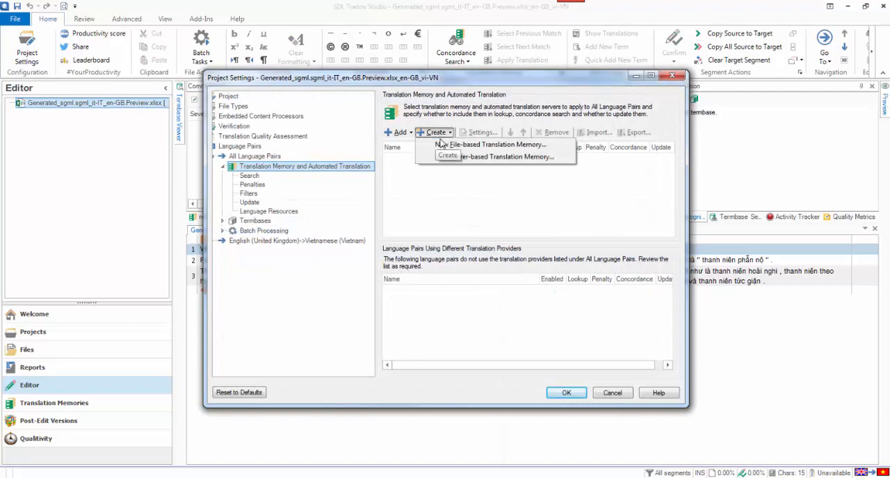
pyautogui.click(494, 145)
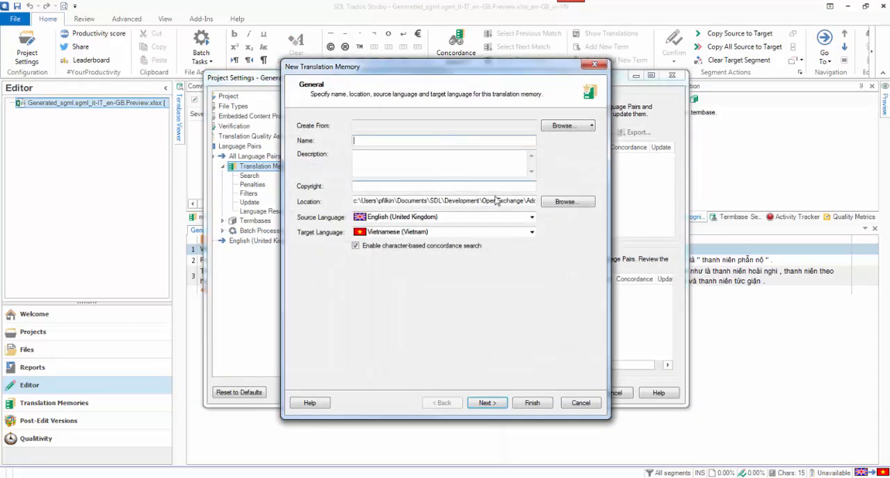
pyautogui.click(568, 202)
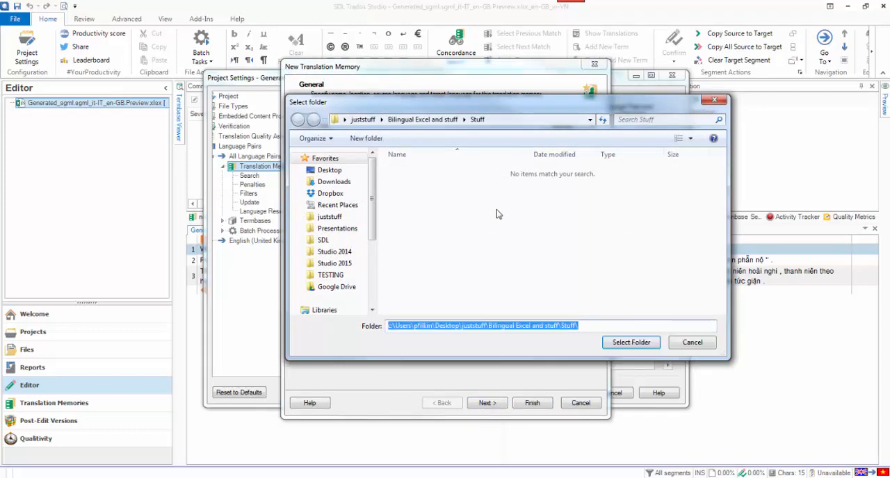
pyautogui.click(629, 342)
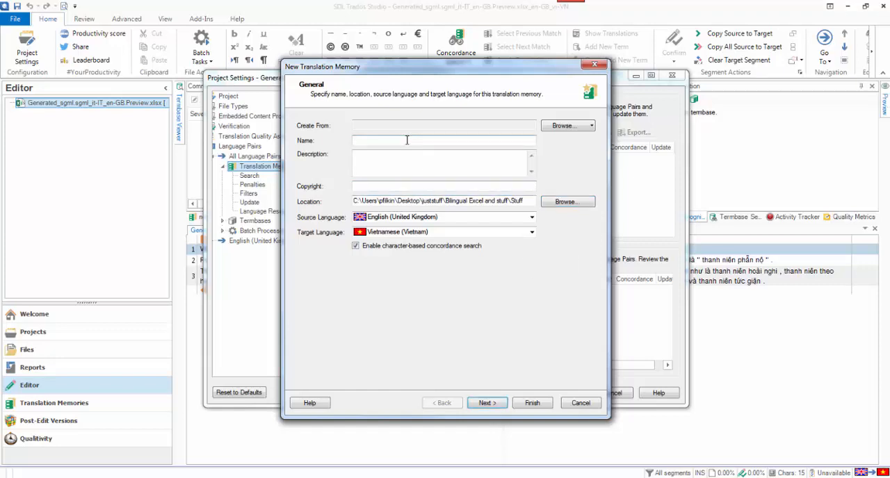
# - Name the memory en-vi, finish creating it and accept the project settings
pyautogui.write('en-v')
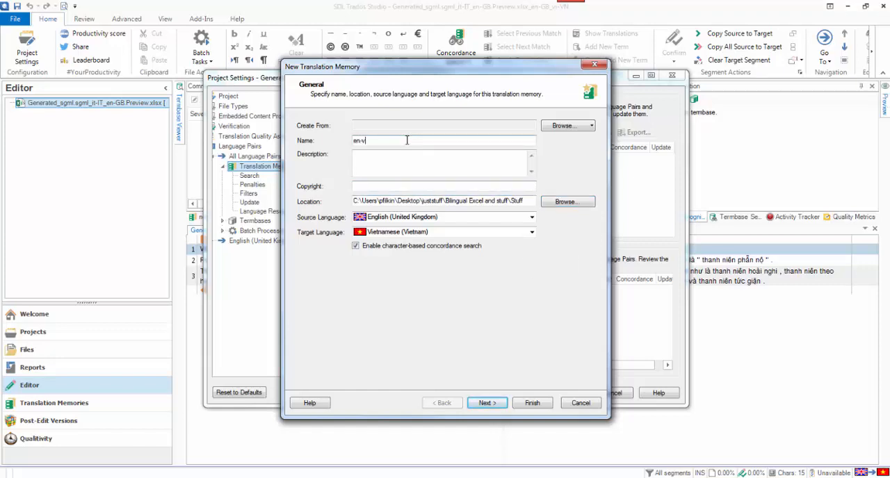
pyautogui.write('i')
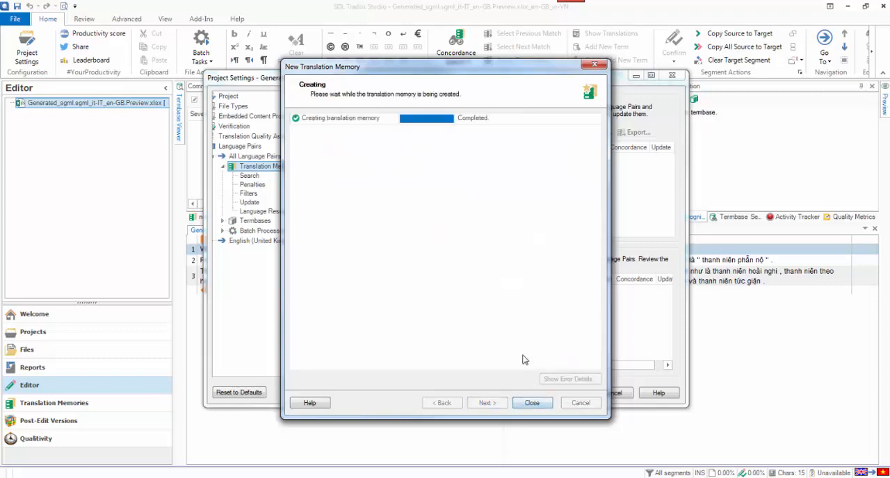
pyautogui.click(532, 403)
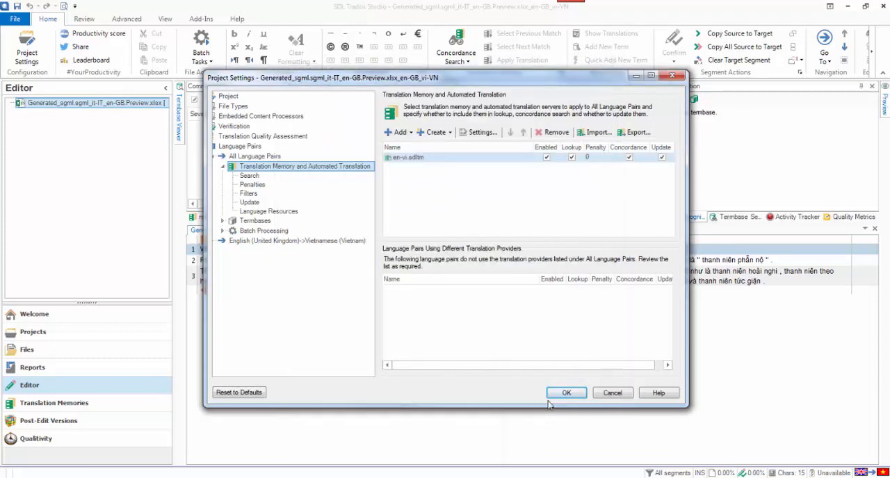
pyautogui.click(566, 392)
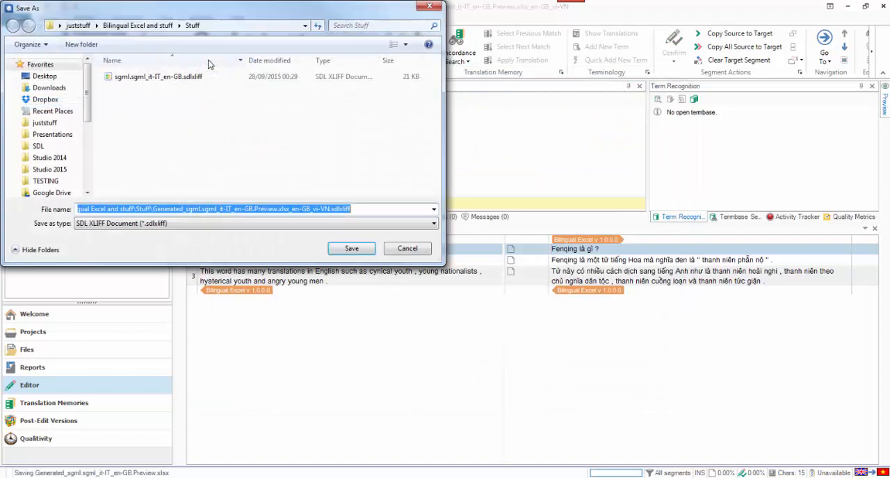
# - Save the bilingual file and run Update Main Translation Memories with default settings
pyautogui.click(201, 47)
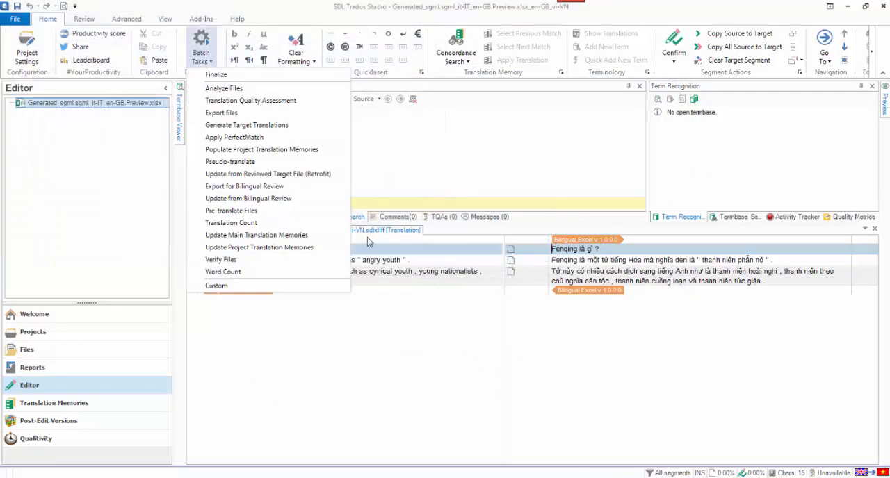
pyautogui.moveTo(271, 247)
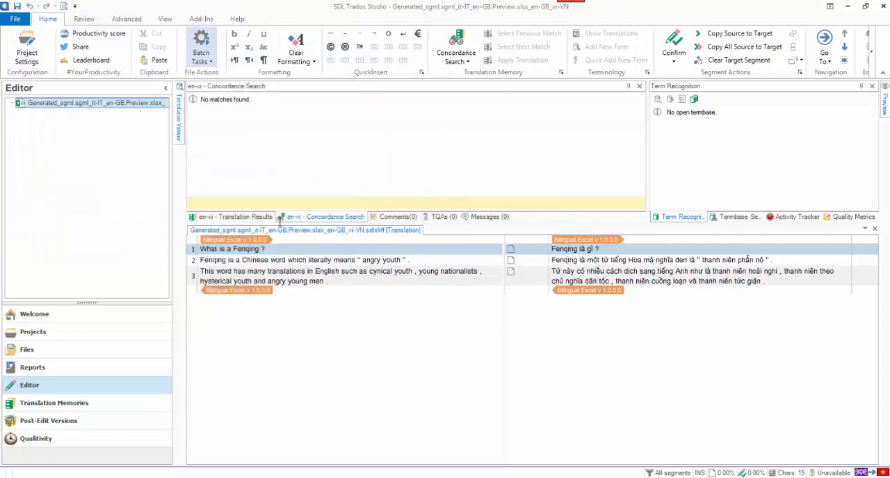
pyautogui.click(200, 48)
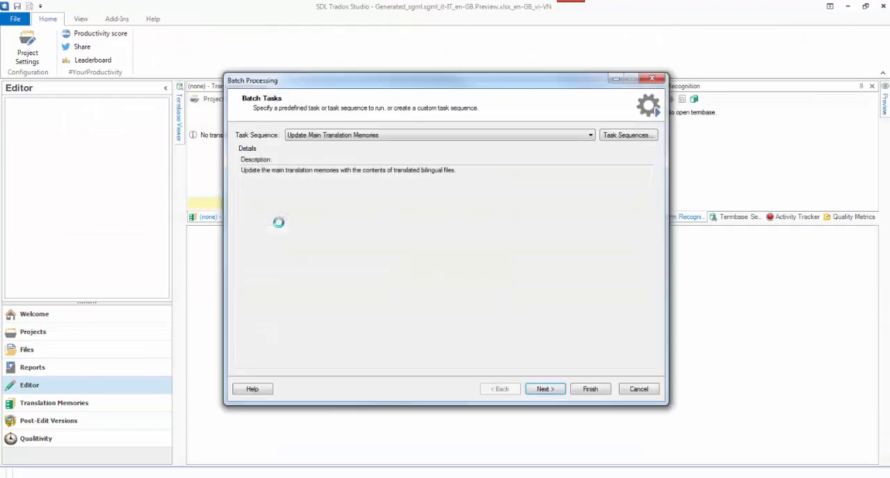
pyautogui.click(545, 389)
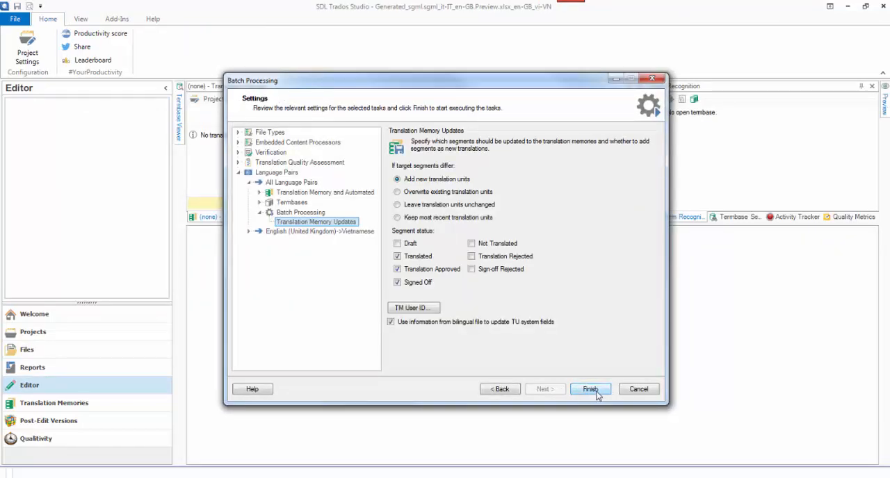
pyautogui.click(590, 389)
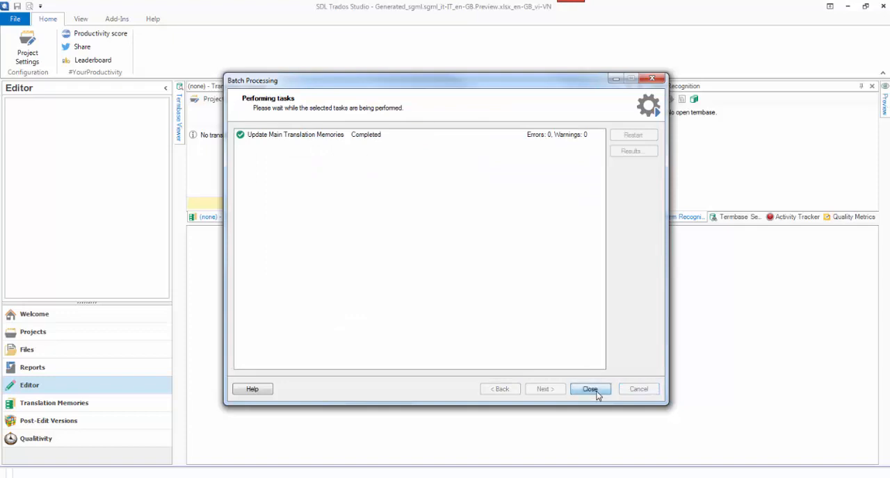
pyautogui.click(590, 389)
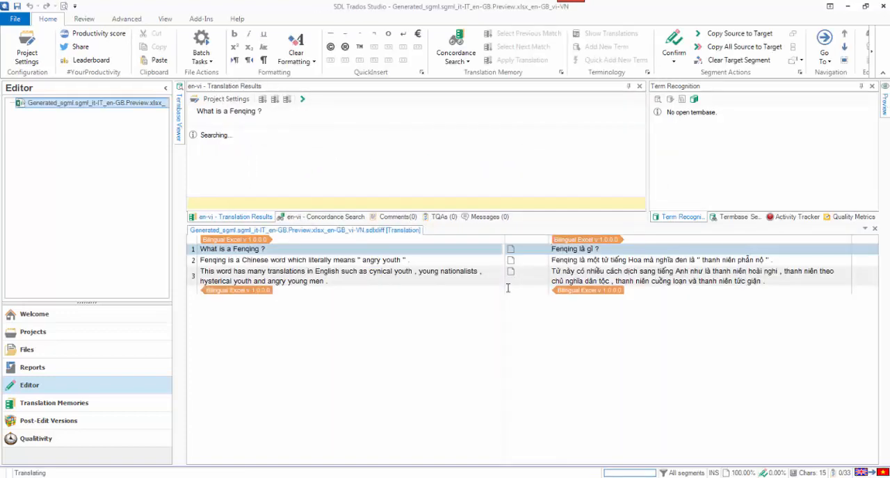
# - Check that segment 1 gets no TM results and start Update Main Translation Memories again
pyautogui.click(326, 217)
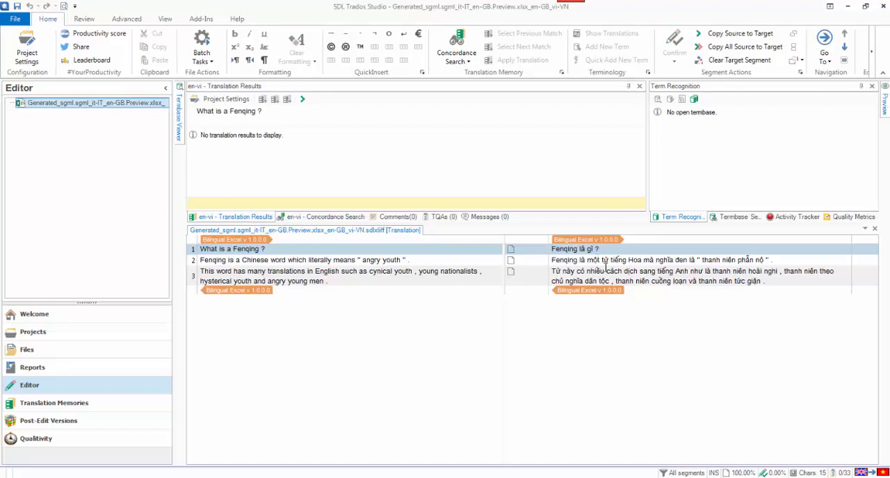
pyautogui.click(200, 53)
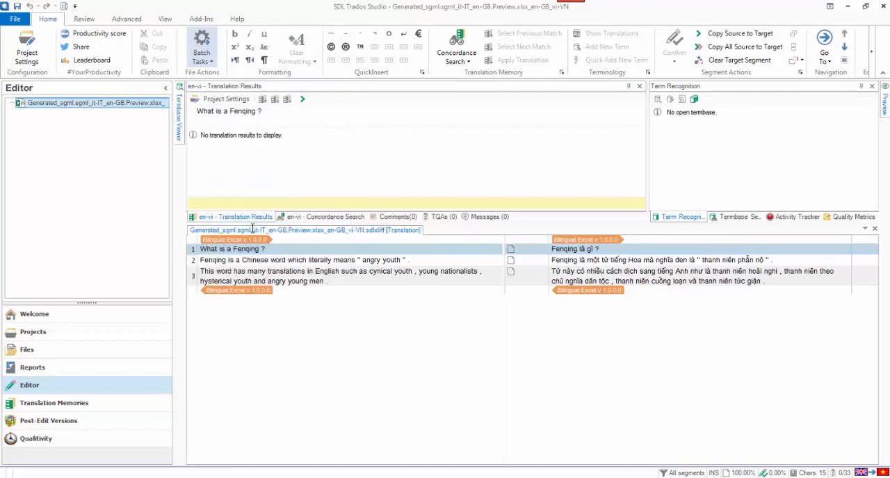
pyautogui.click(202, 40)
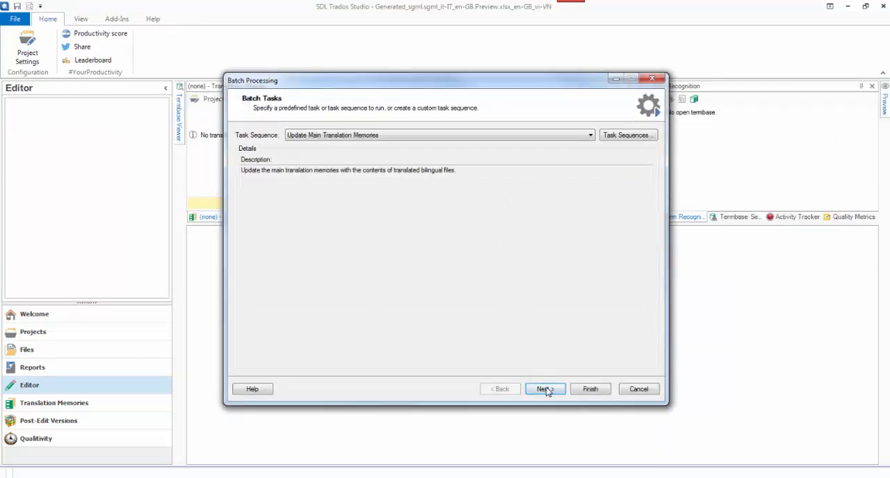
# - Rerun the TM update including Draft and Not Translated segments
pyautogui.click(545, 389)
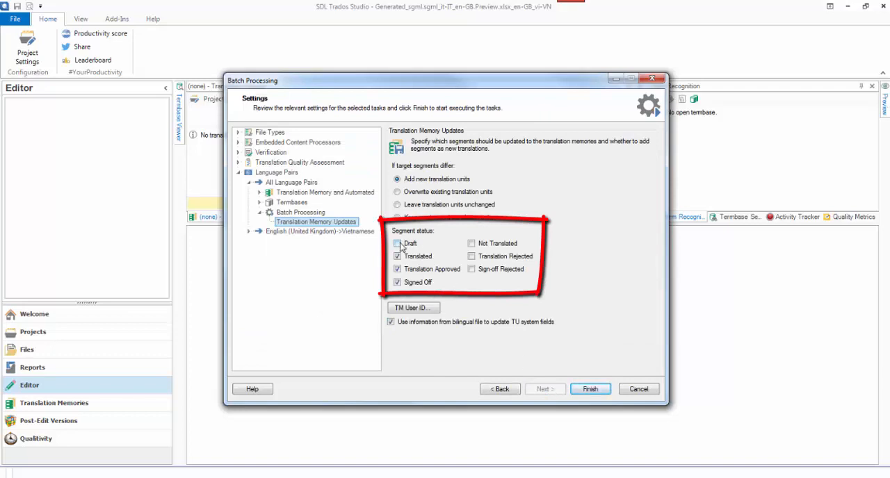
pyautogui.click(472, 244)
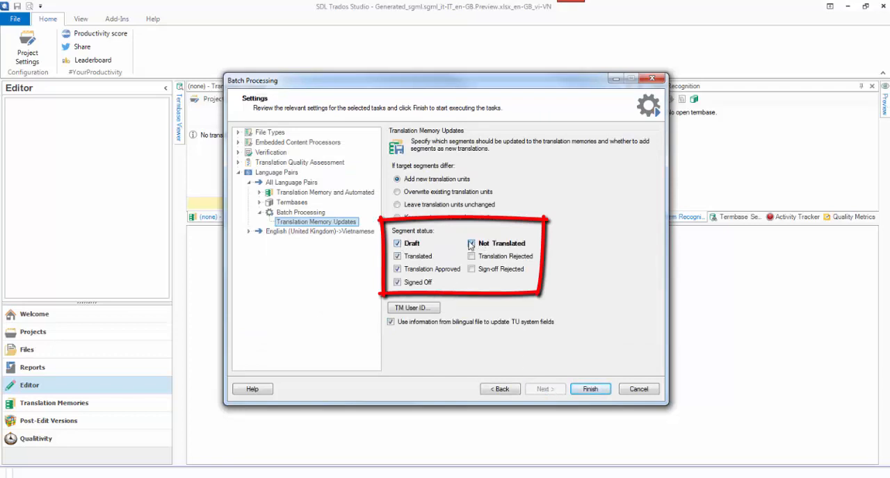
pyautogui.click(472, 242)
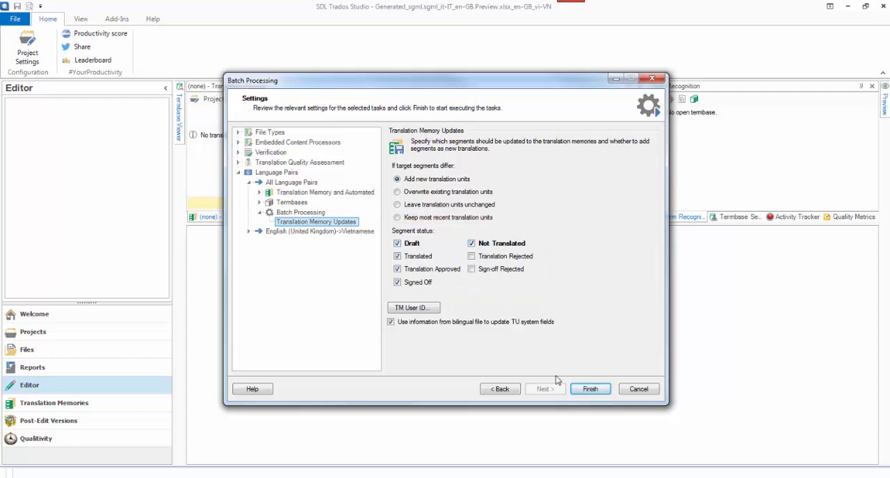
pyautogui.click(590, 390)
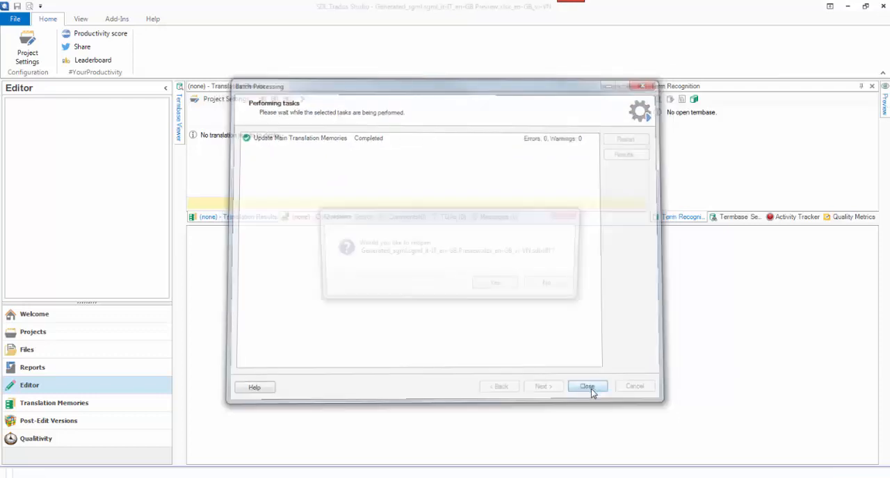
pyautogui.click(587, 386)
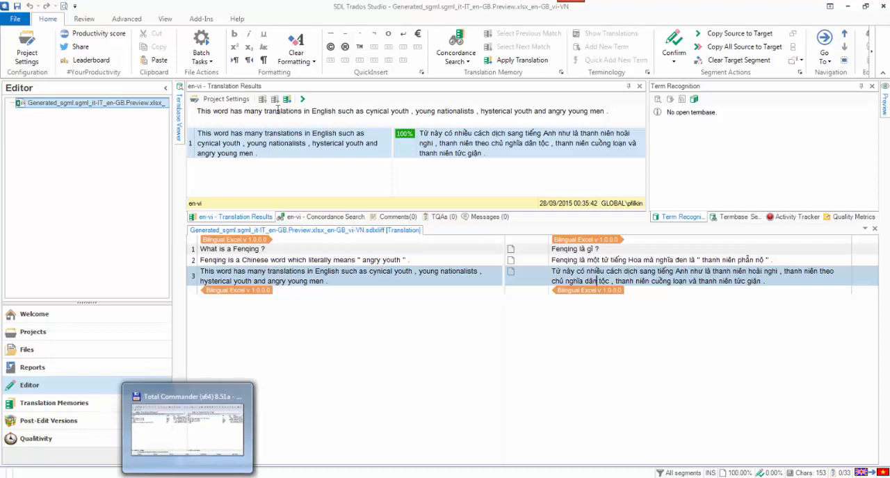
# - Export the en-vi translation memory as en-vi.tmx into the Stuff folder
pyautogui.click(26, 52)
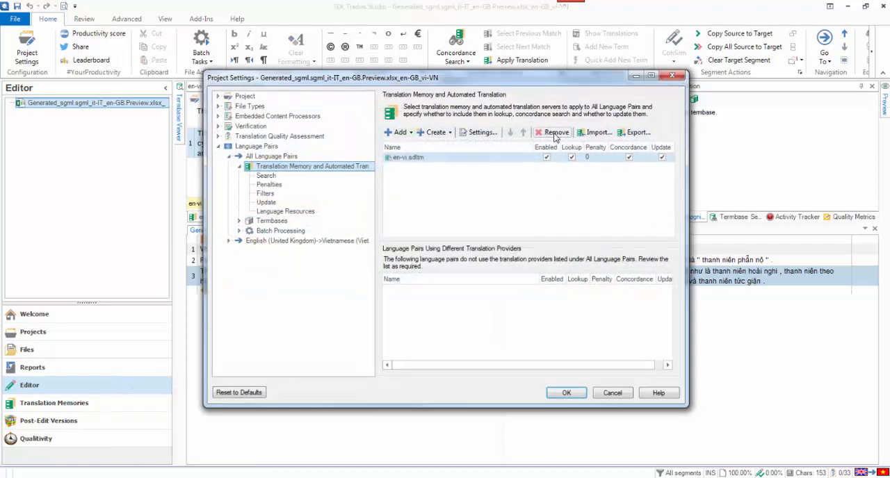
pyautogui.click(637, 132)
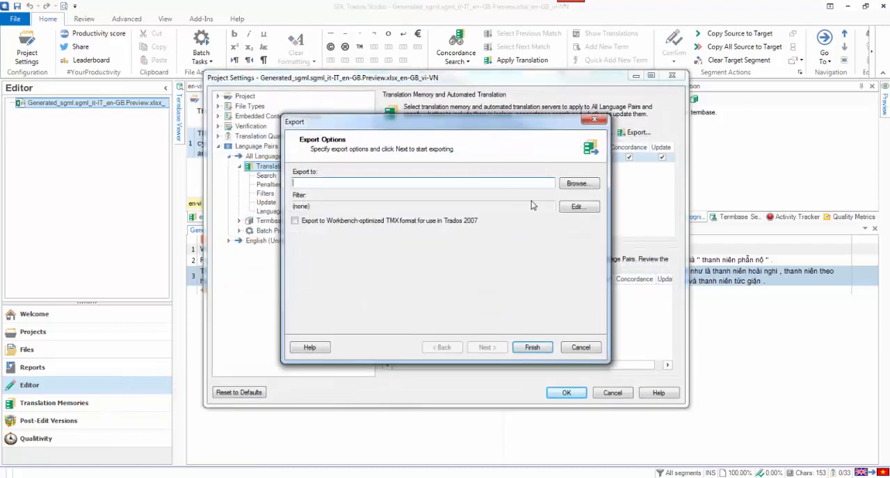
pyautogui.click(579, 183)
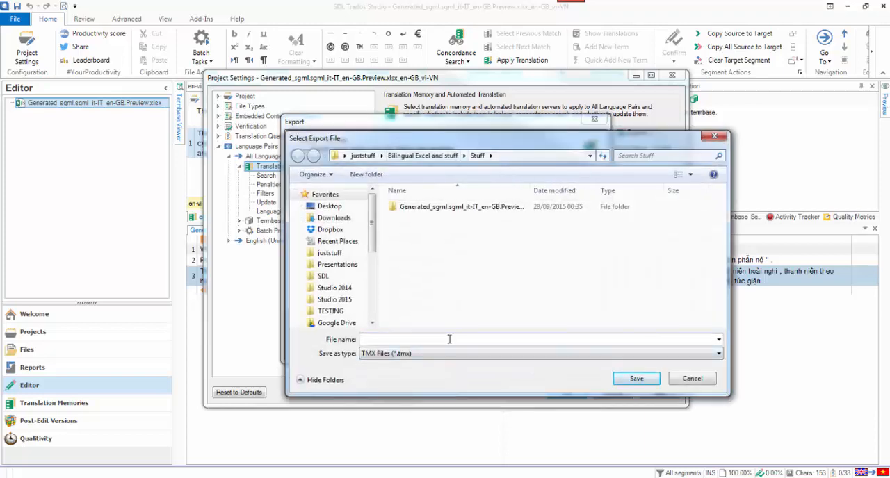
pyautogui.write('en-vi')
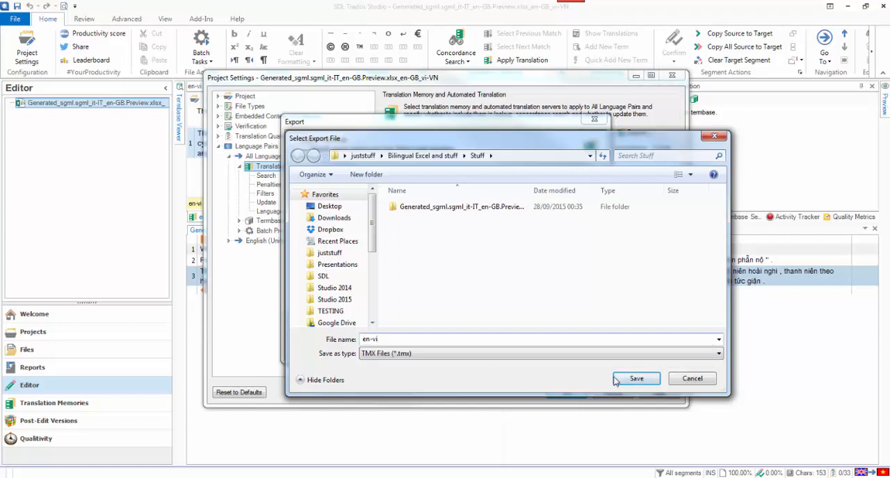
pyautogui.click(635, 378)
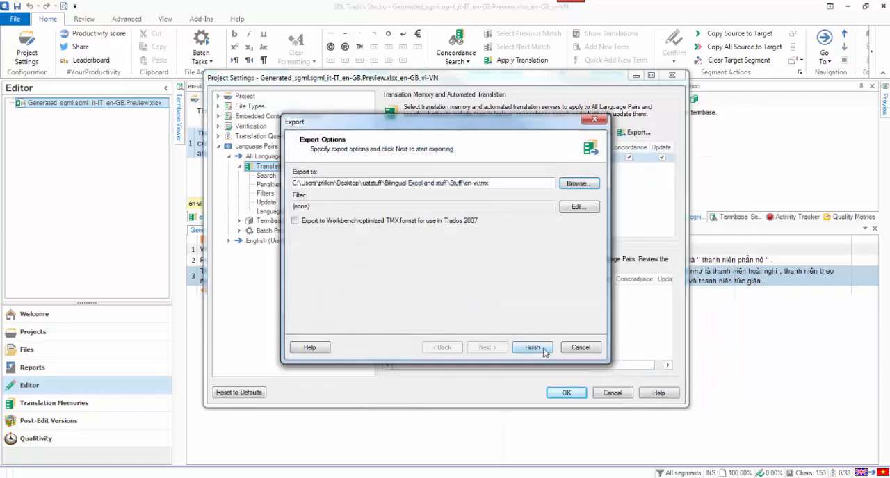
pyautogui.moveTo(484, 228)
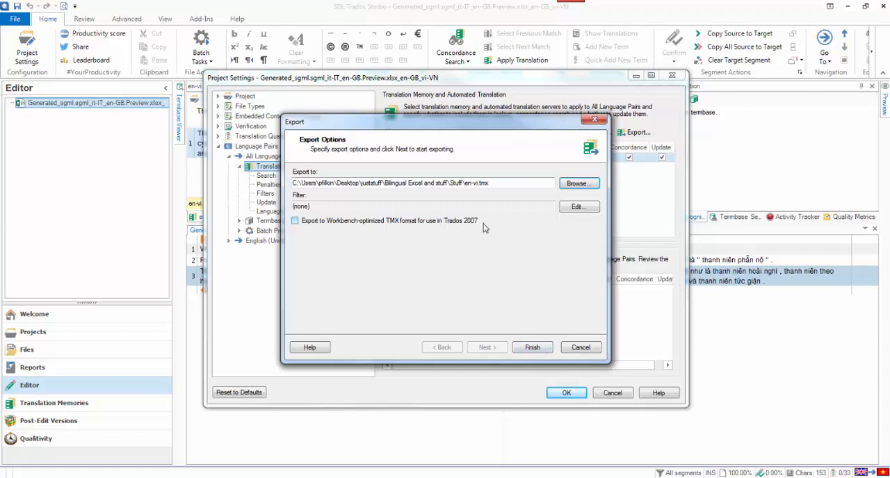
pyautogui.moveTo(470, 228)
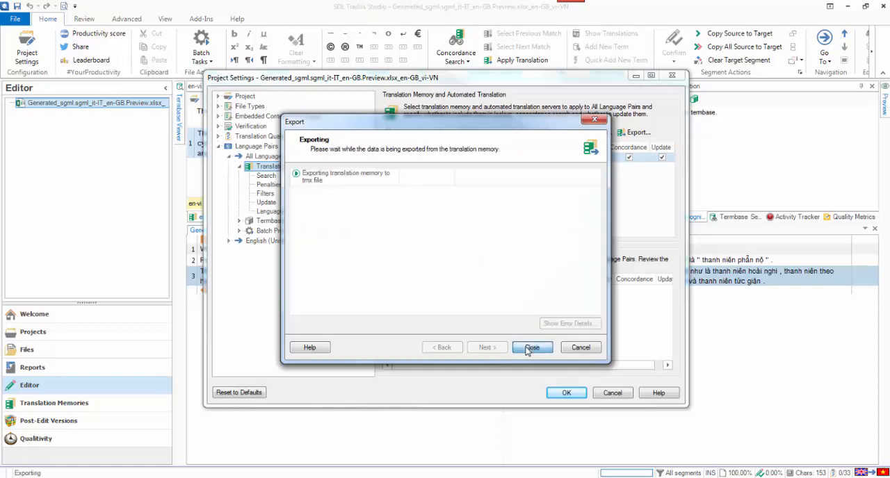
pyautogui.click(531, 346)
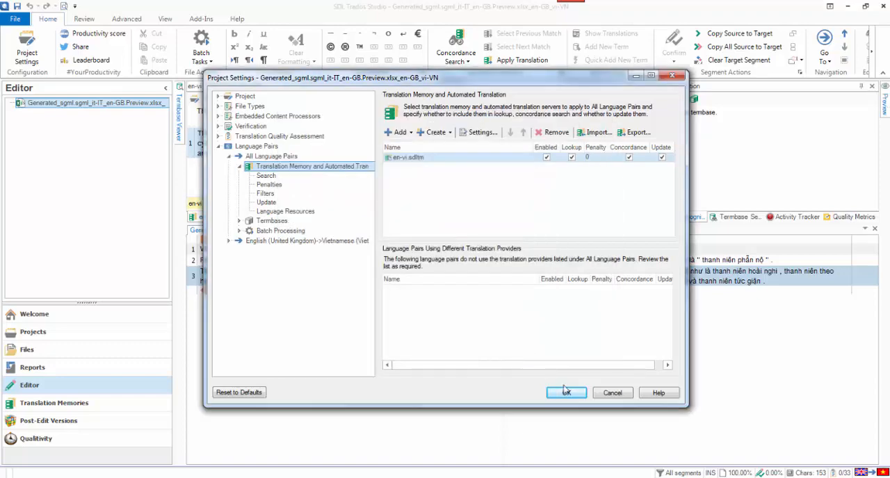
pyautogui.click(566, 392)
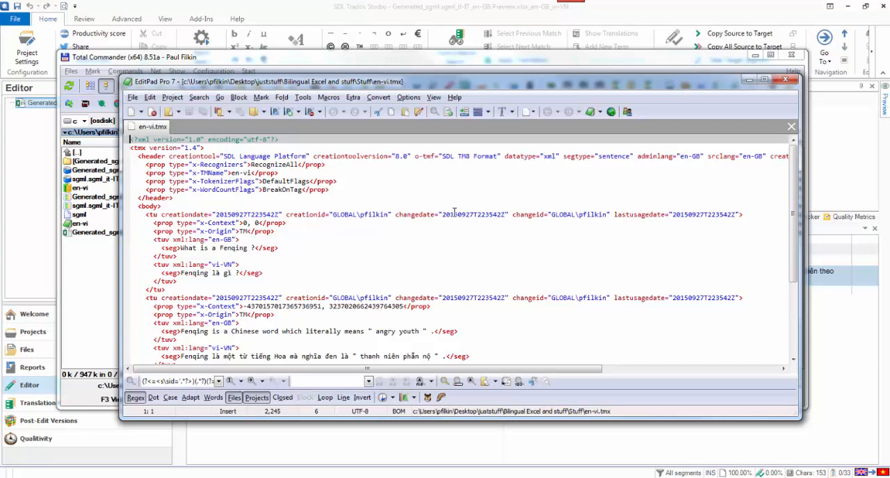
pyautogui.moveTo(439, 250)
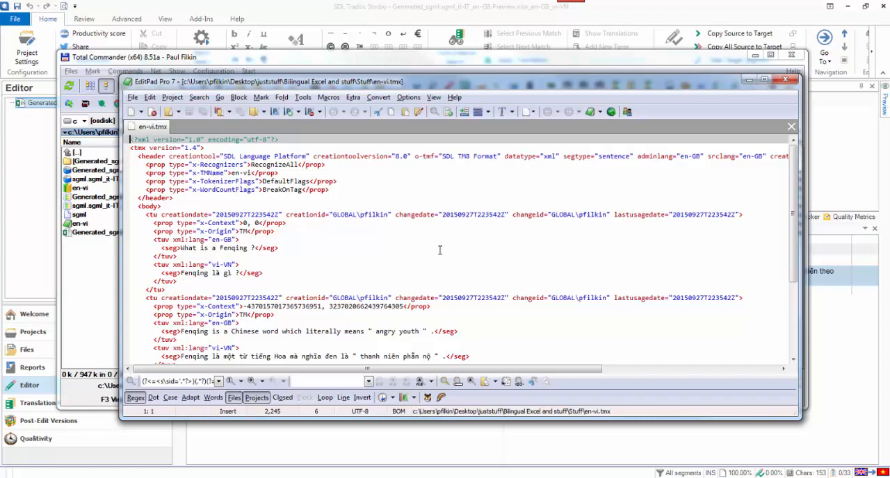